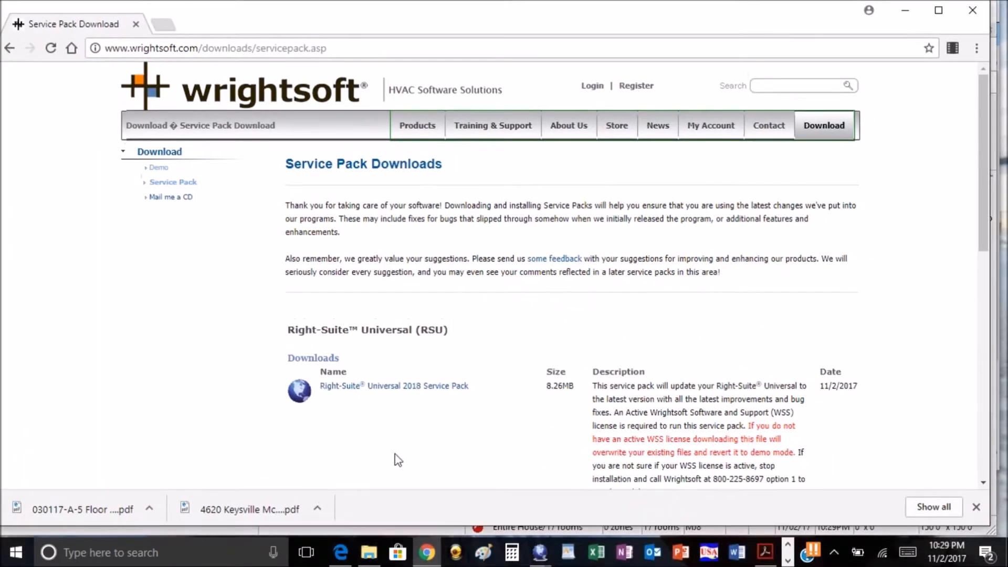
{"action": "mouse_move", "coordinate": [393, 385]}
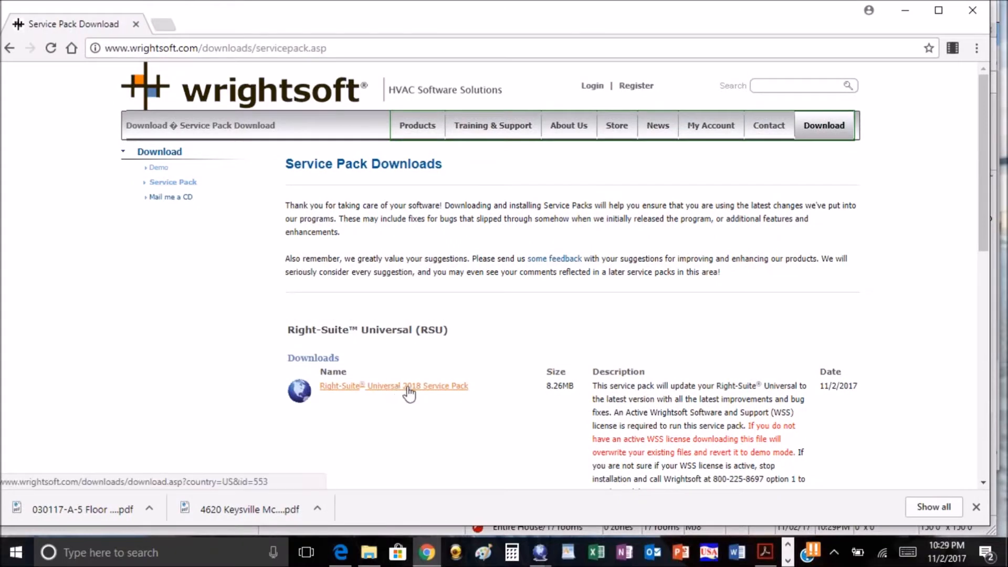
- Re-enable air flow from ACH and enter 5.00 ach, giving 2465 cfm test air flow
{"action": "scroll", "scroll_direction": "down", "scroll_amount": 3}
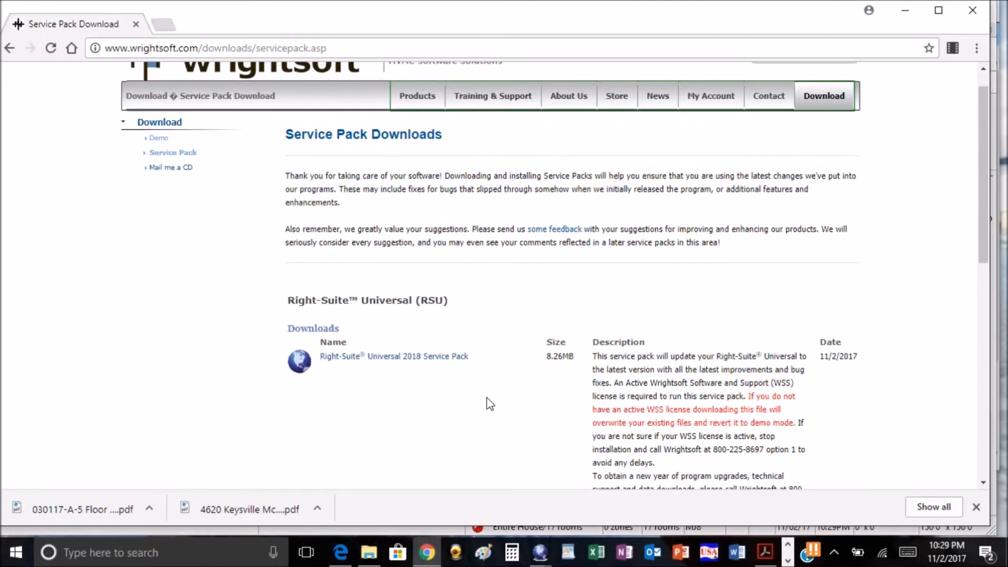
{"action": "scroll", "scroll_direction": "up", "scroll_amount": 3}
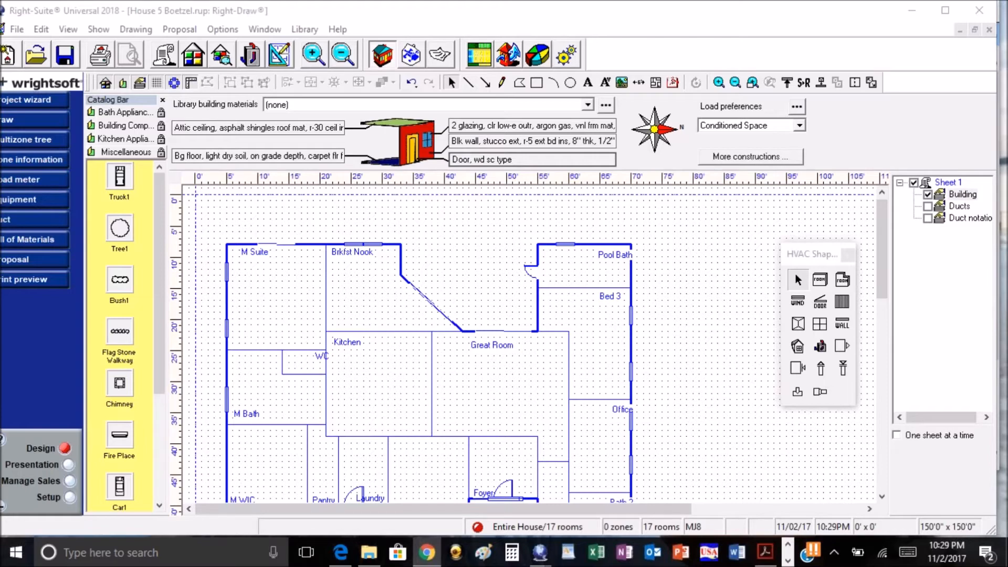
{"action": "mouse_move", "coordinate": [861, 158]}
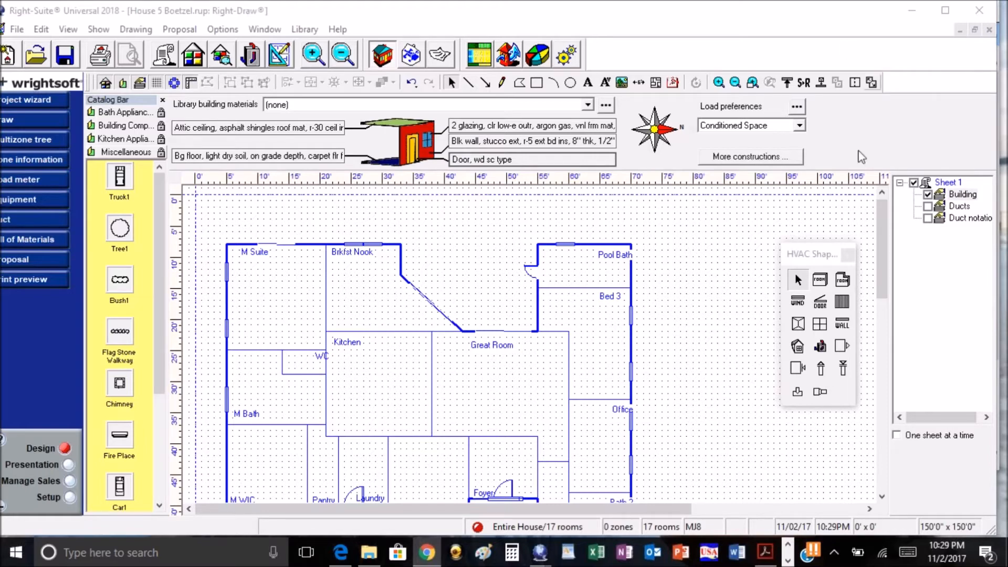
{"action": "mouse_move", "coordinate": [900, 186]}
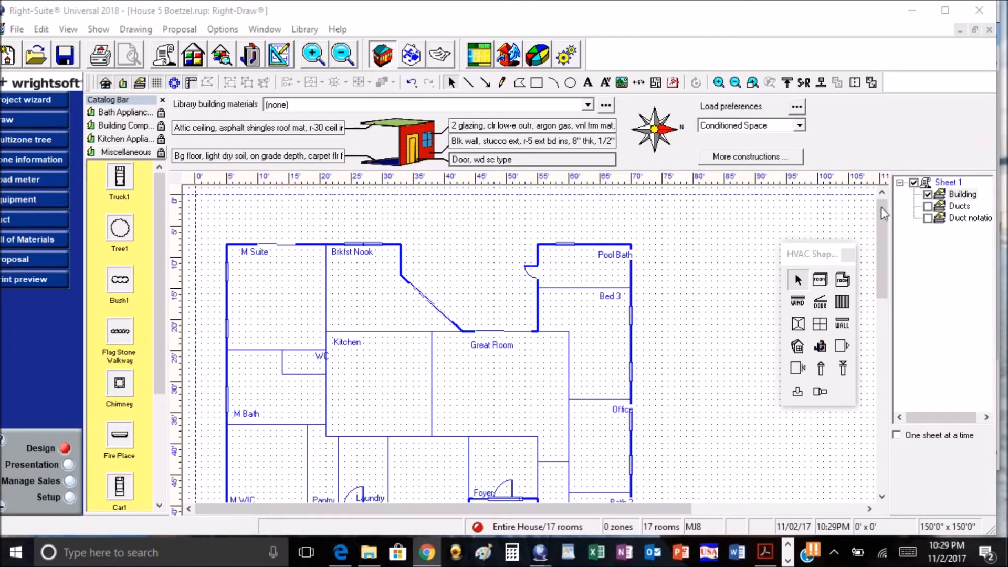
{"action": "mouse_move", "coordinate": [241, 38]}
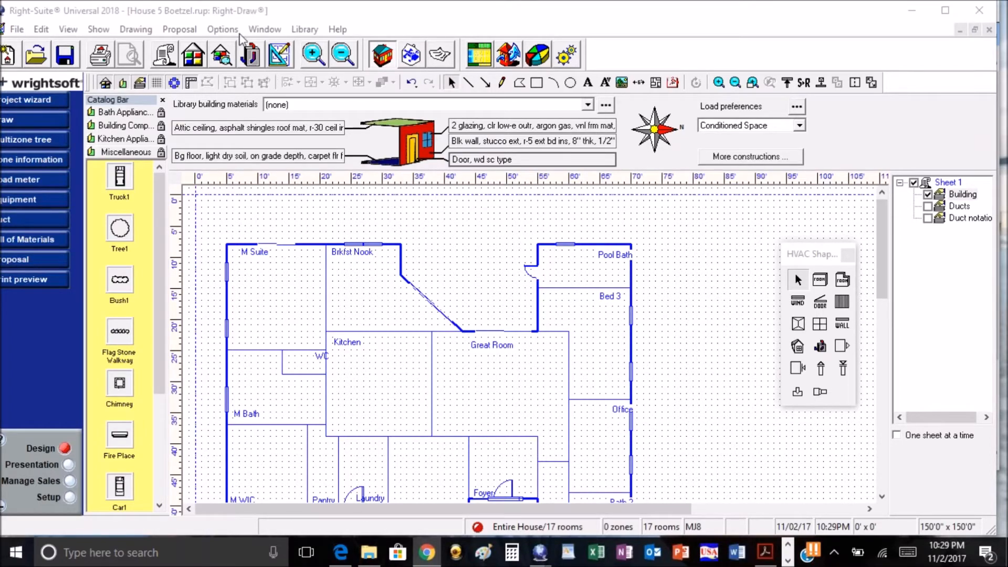
{"action": "left_click", "coordinate": [223, 28]}
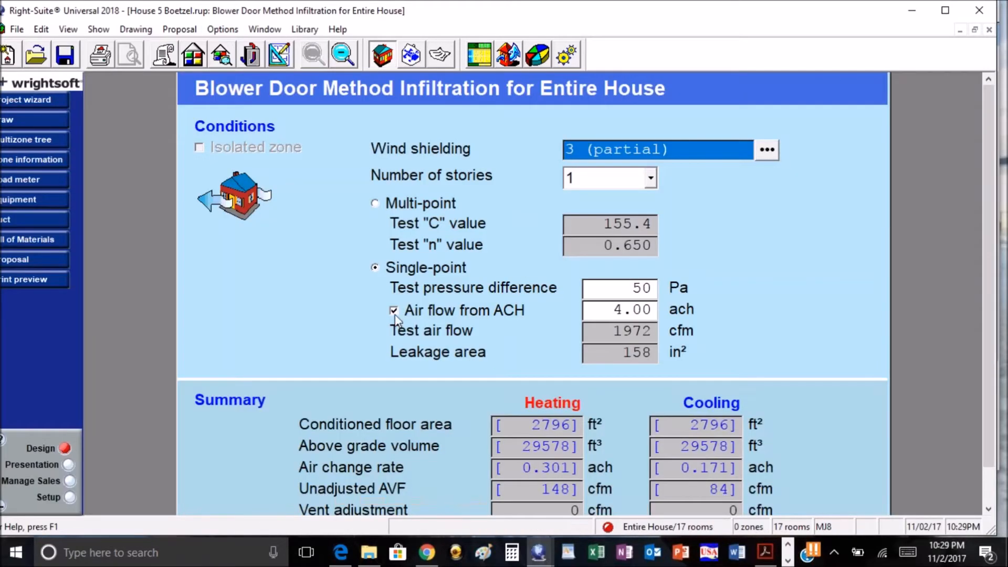
{"action": "left_click", "coordinate": [394, 310]}
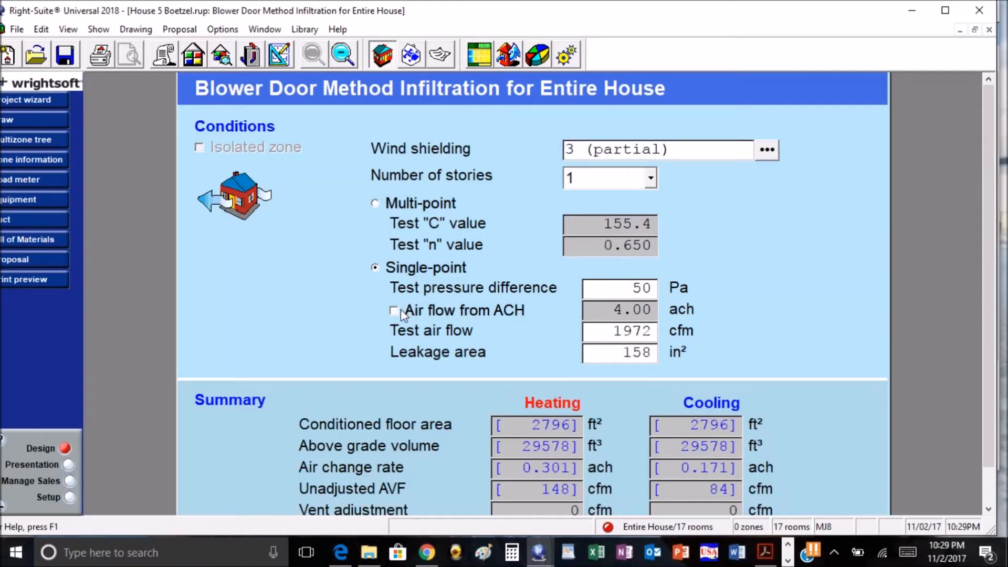
{"action": "left_click", "coordinate": [394, 309]}
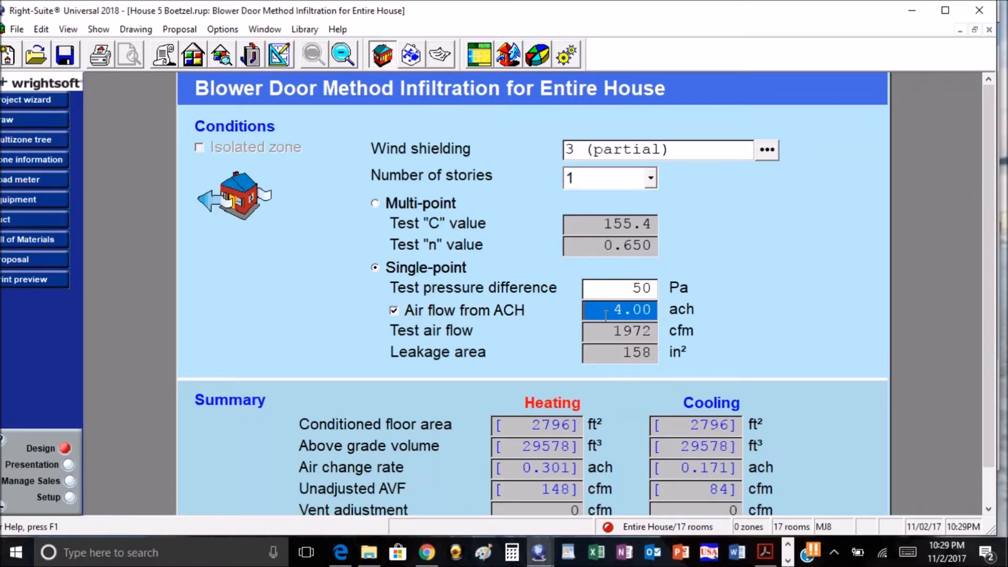
{"action": "type", "text": "5.00"}
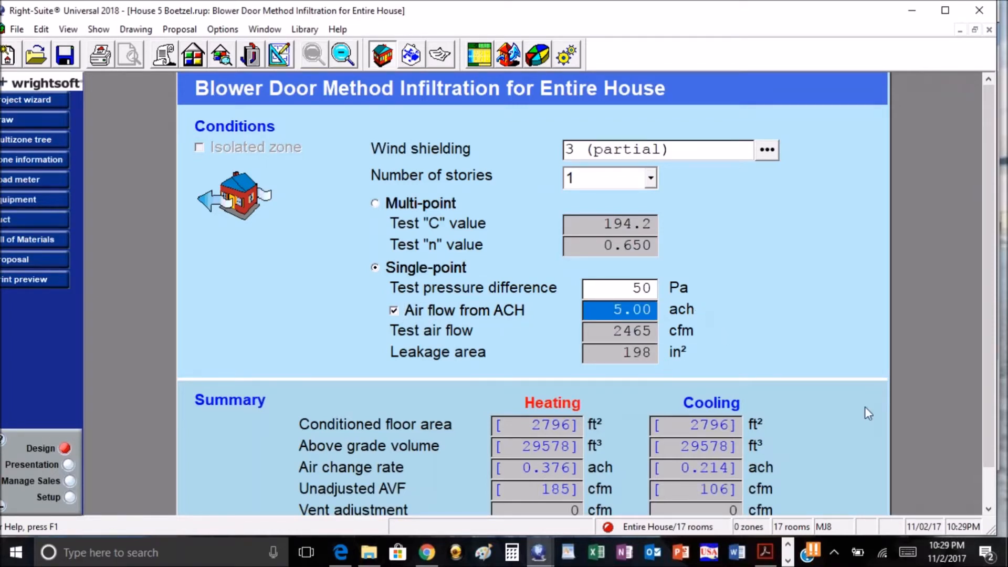
{"action": "mouse_move", "coordinate": [707, 373]}
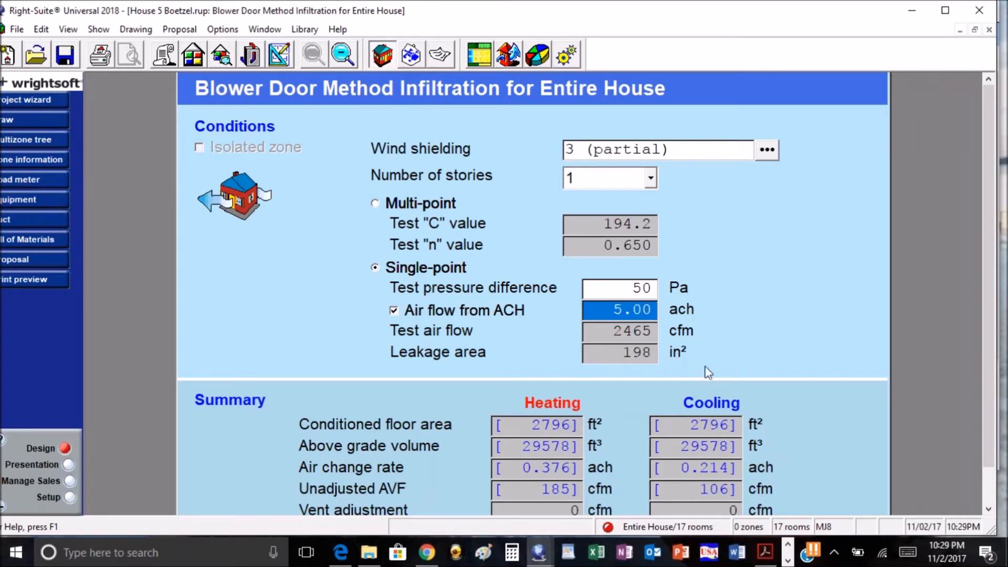
{"action": "mouse_move", "coordinate": [617, 370]}
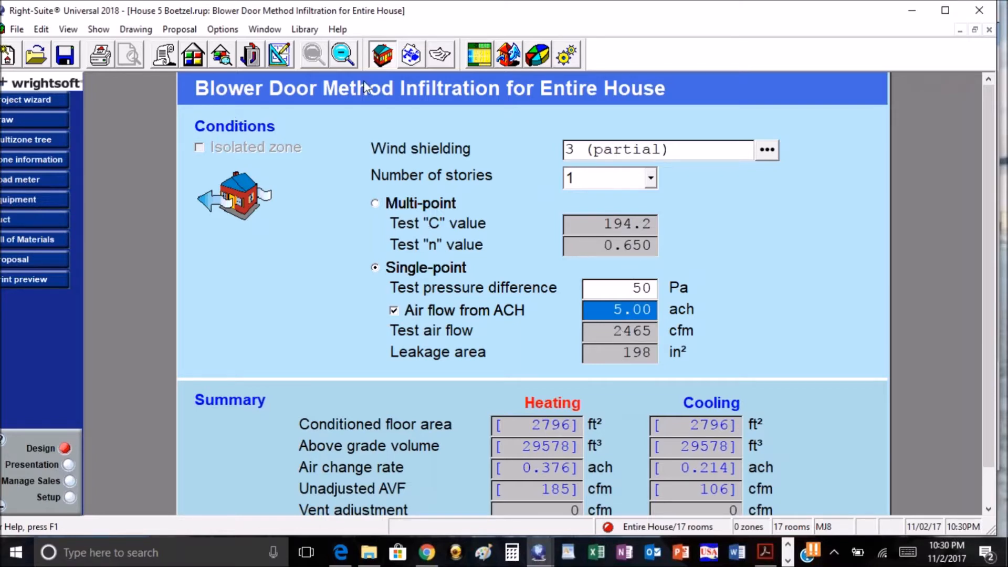
{"action": "mouse_move", "coordinate": [576, 328]}
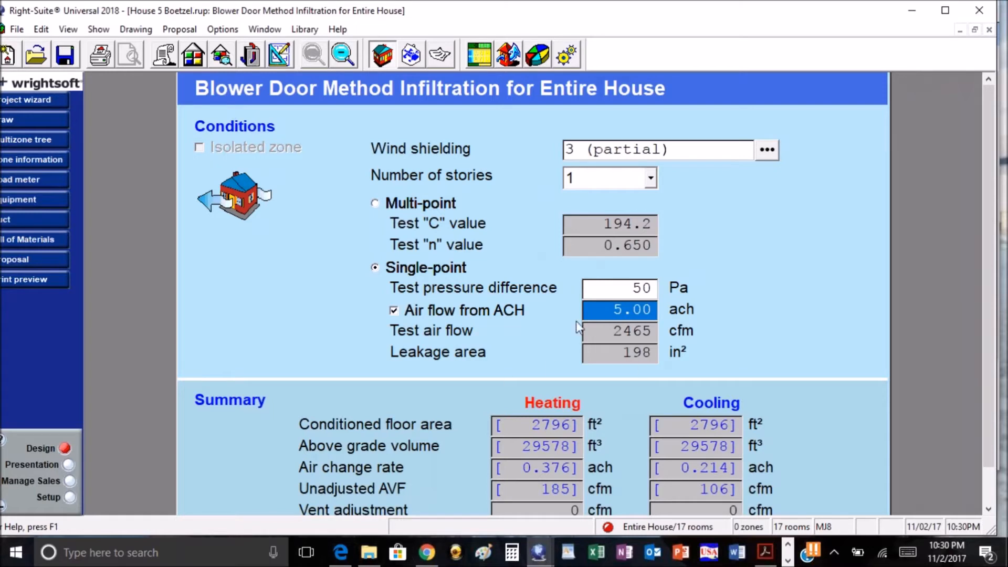
{"action": "mouse_move", "coordinate": [684, 372]}
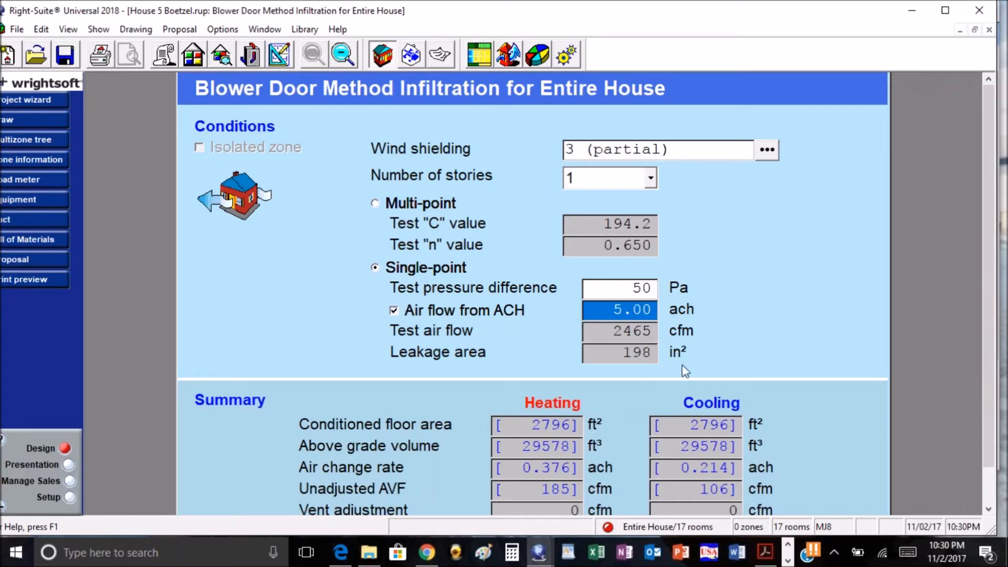
{"action": "mouse_move", "coordinate": [315, 82]}
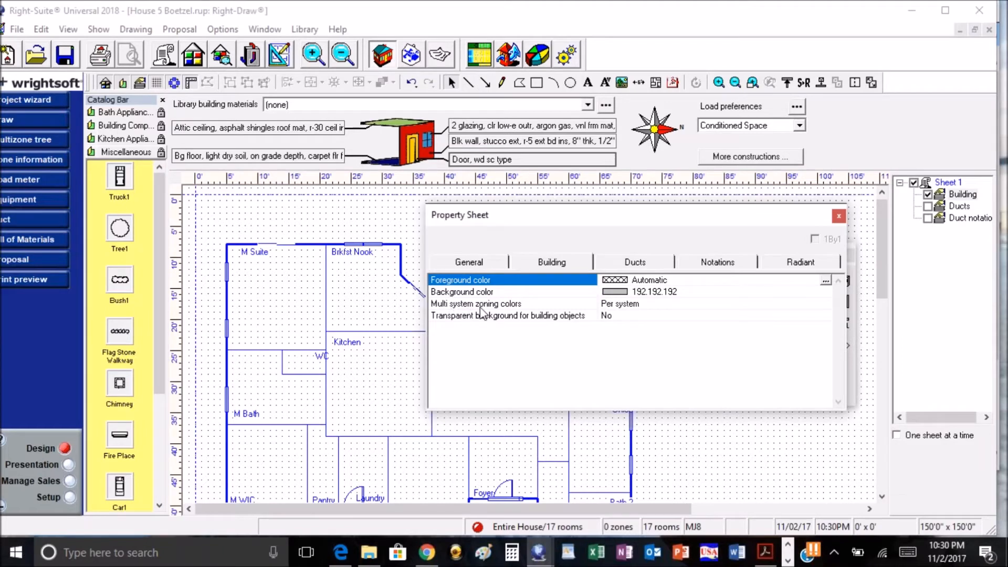
{"action": "mouse_move", "coordinate": [492, 313]}
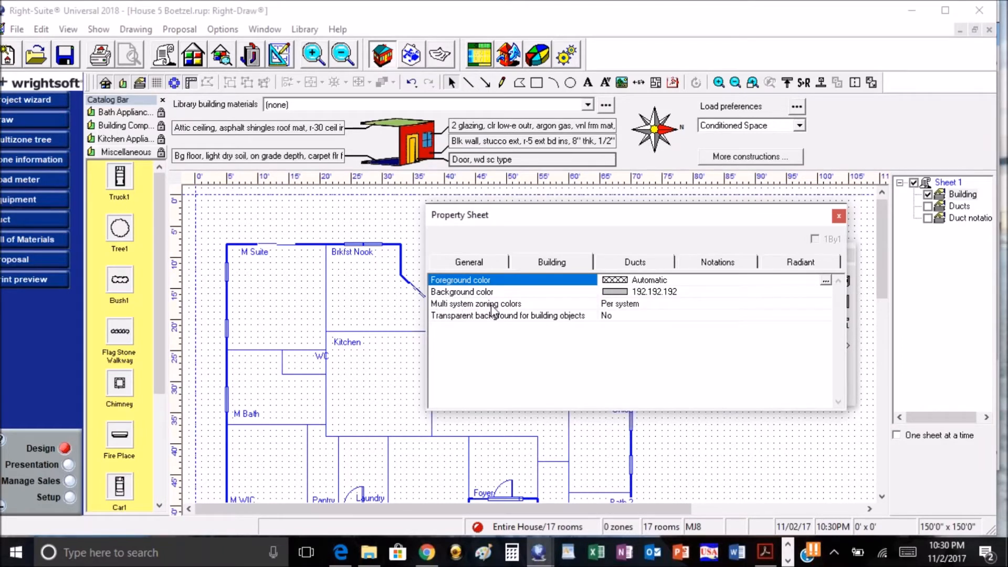
- Try Per zone, set multi system zoning colors back to Per system, and close the Property Sheet
{"action": "left_click", "coordinate": [823, 303]}
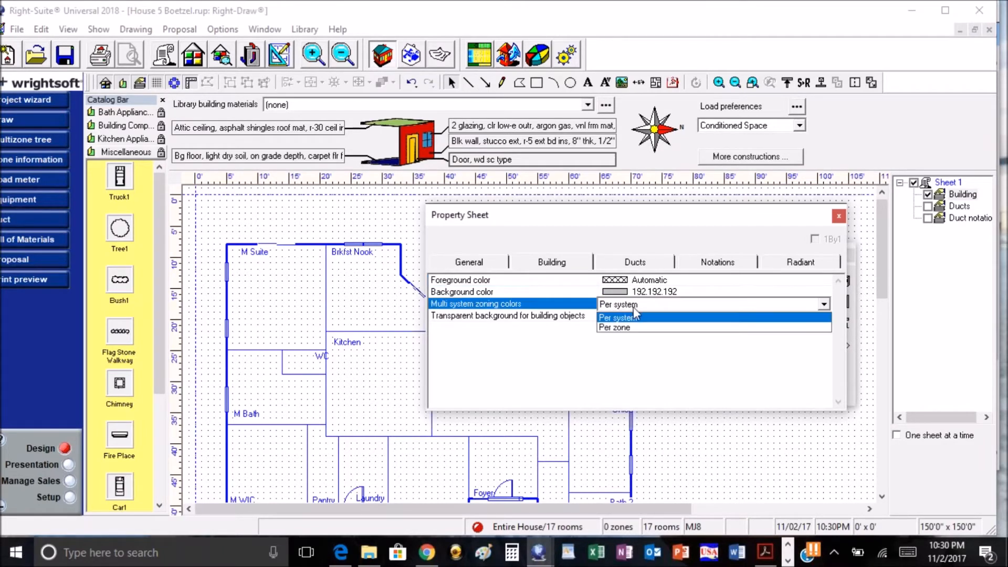
{"action": "left_click", "coordinate": [613, 327]}
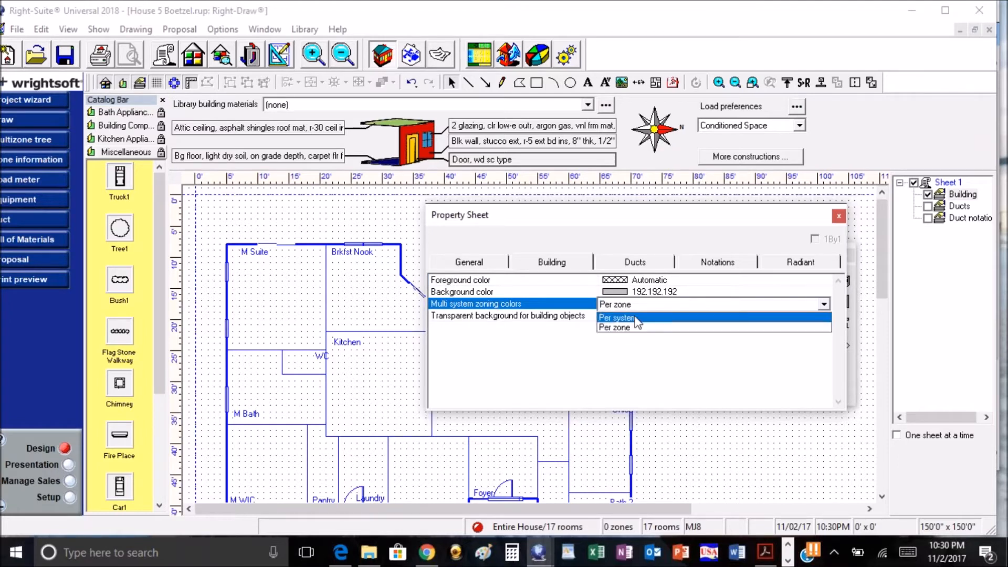
{"action": "left_click", "coordinate": [616, 317]}
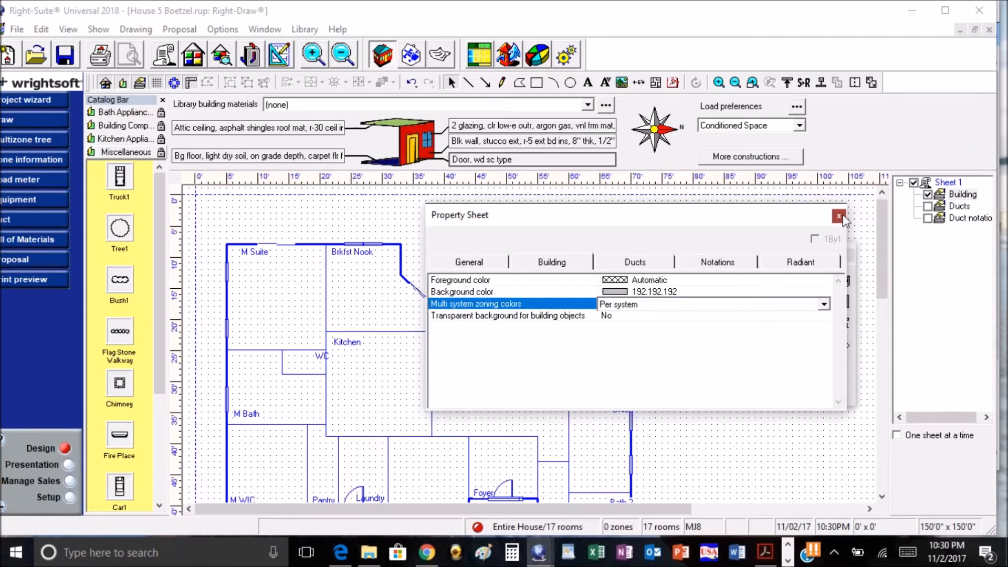
{"action": "left_click", "coordinate": [839, 216]}
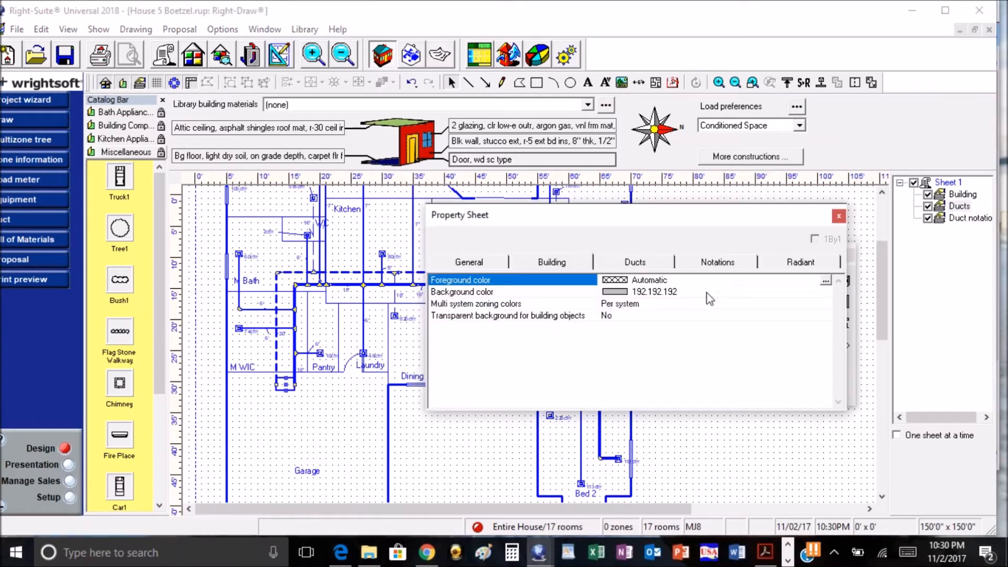
- Review duct colours on the Property Sheet Ducts tab, then close it
{"action": "left_click", "coordinate": [635, 261]}
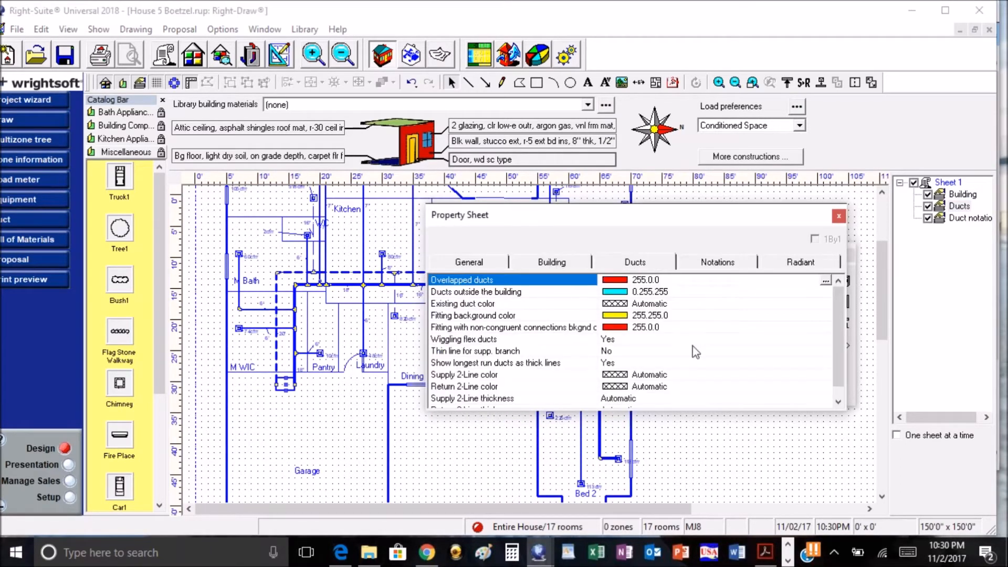
{"action": "mouse_move", "coordinate": [437, 372]}
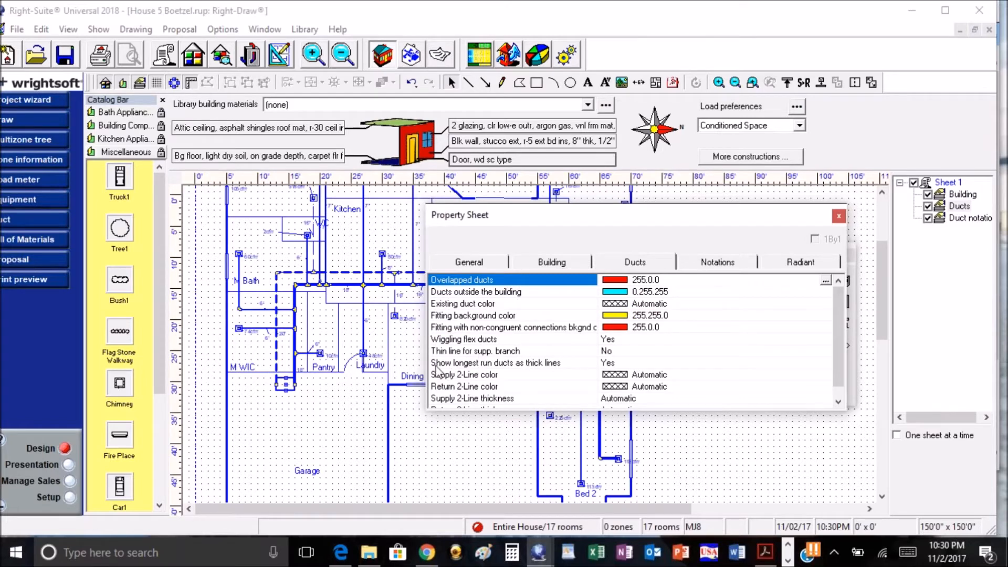
{"action": "mouse_move", "coordinate": [511, 371]}
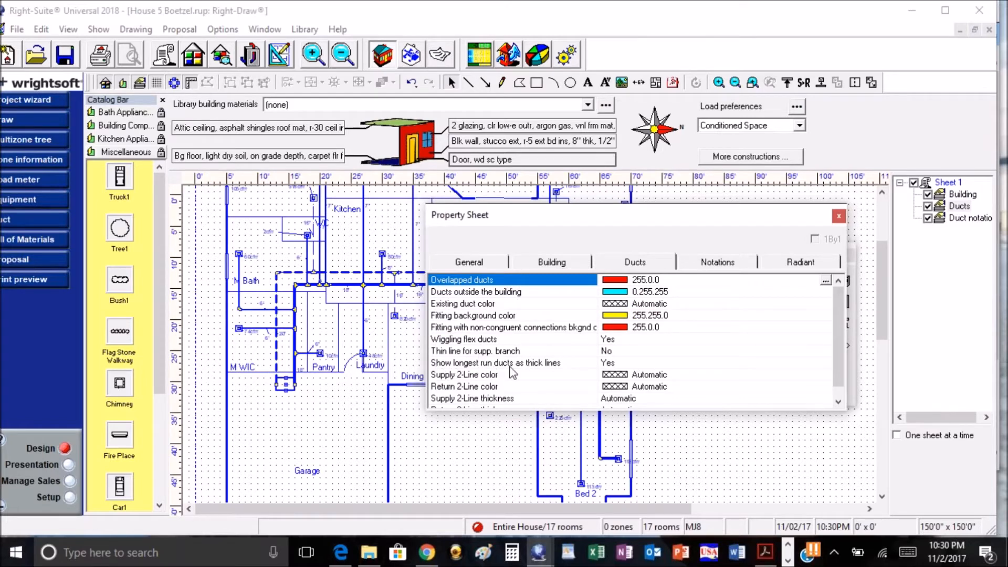
{"action": "mouse_move", "coordinate": [839, 216]}
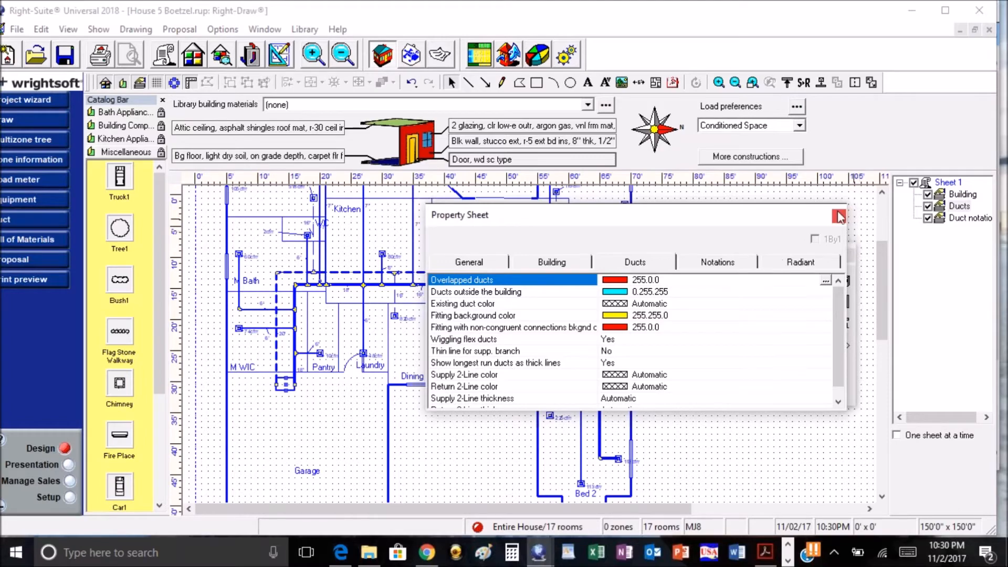
{"action": "left_click", "coordinate": [838, 215]}
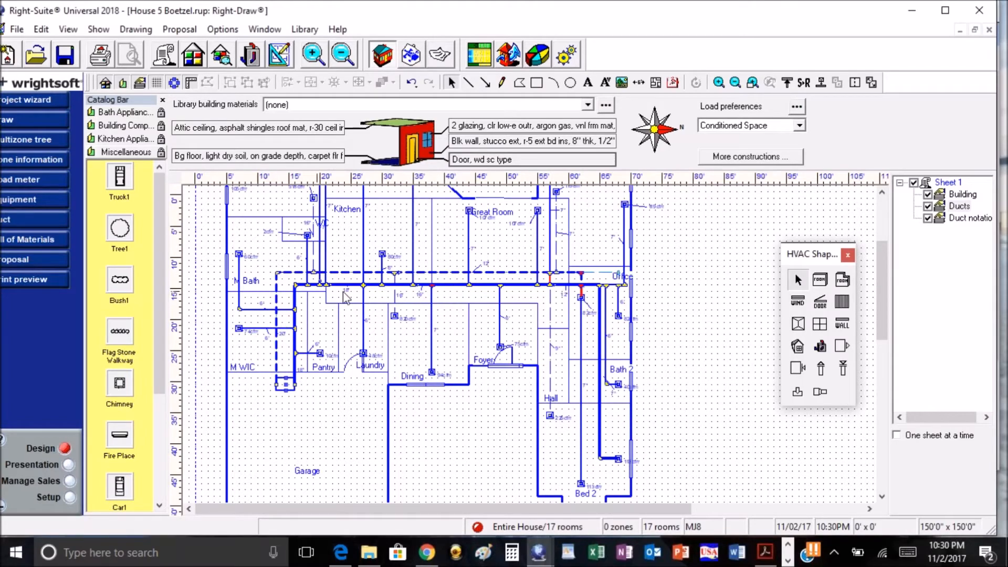
{"action": "mouse_move", "coordinate": [619, 409]}
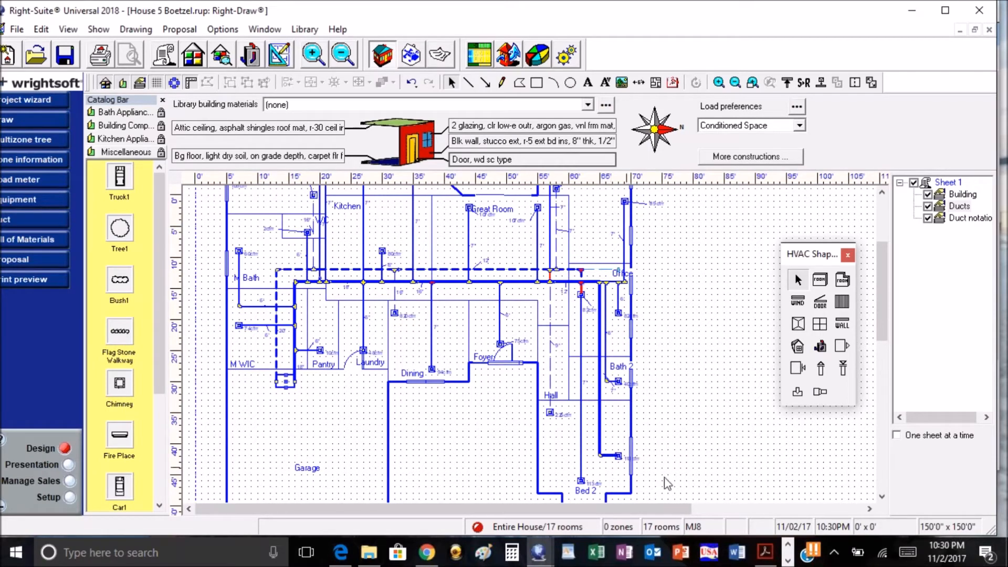
{"action": "mouse_move", "coordinate": [498, 201]}
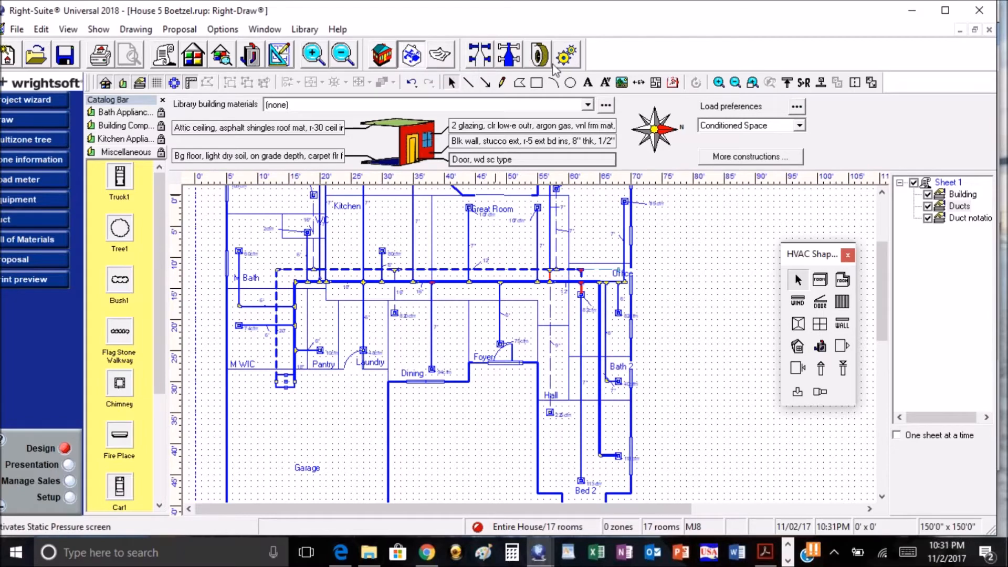
{"action": "mouse_move", "coordinate": [568, 54]}
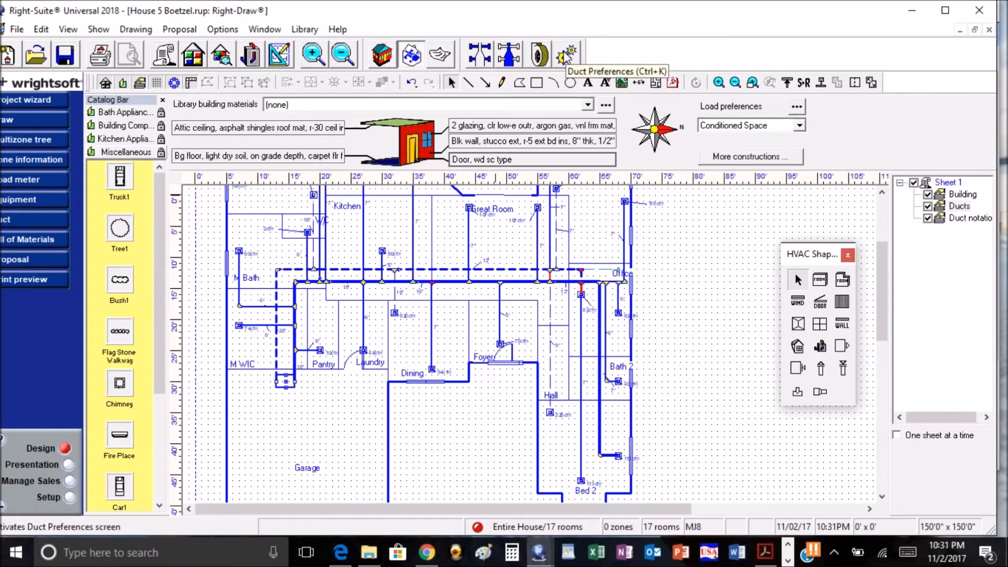
{"action": "left_click", "coordinate": [567, 54]}
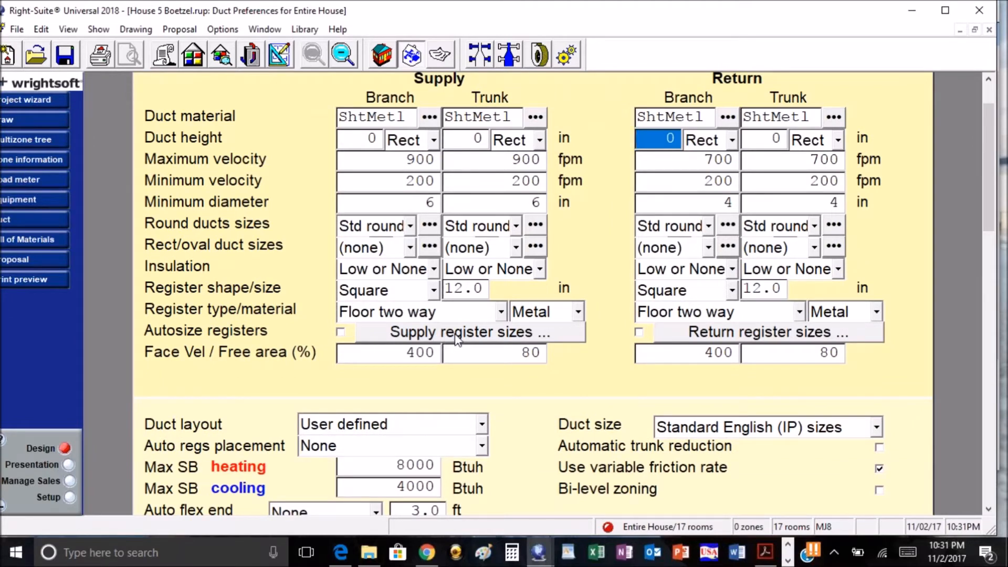
{"action": "left_click", "coordinate": [466, 331]}
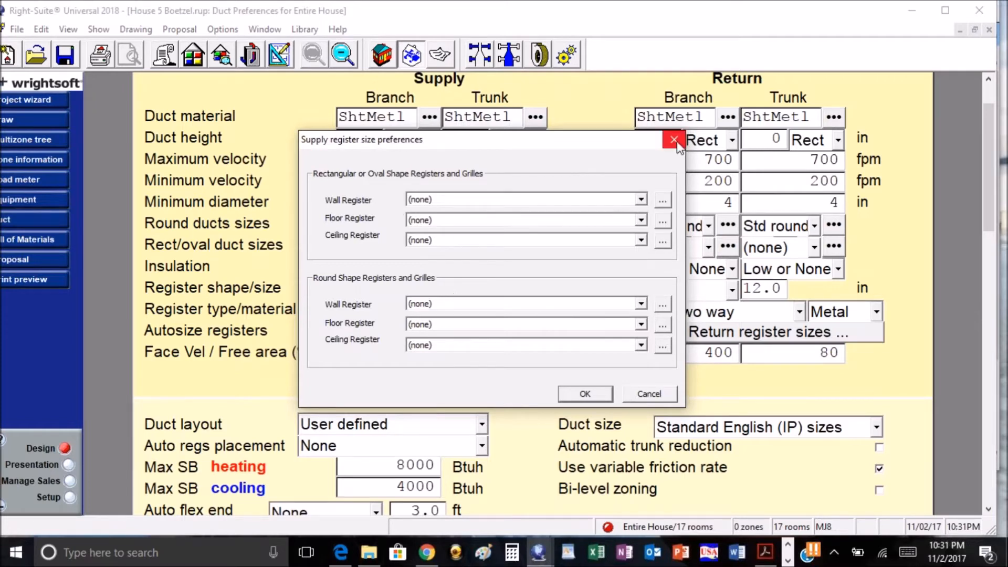
{"action": "left_click", "coordinate": [673, 139]}
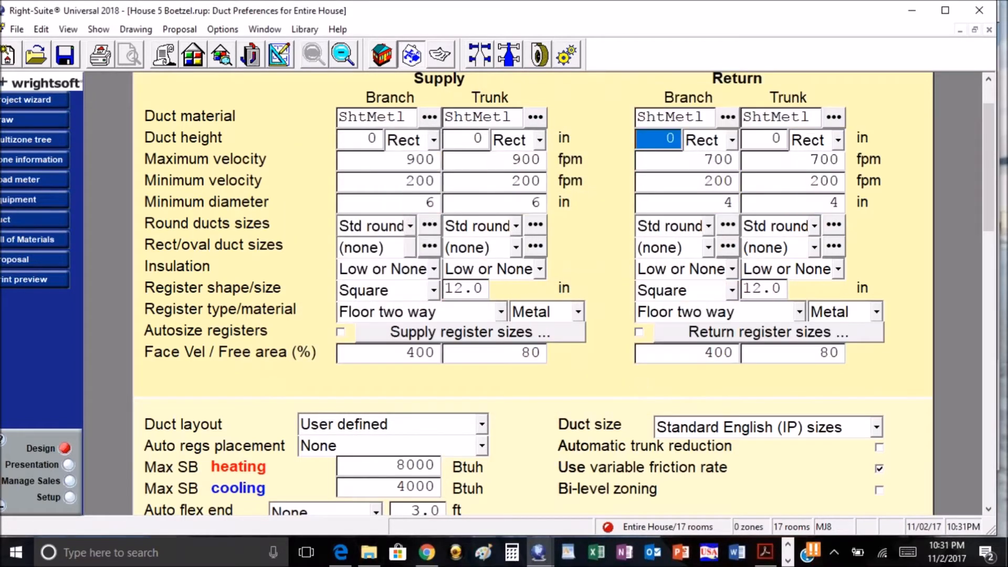
{"action": "mouse_move", "coordinate": [609, 261]}
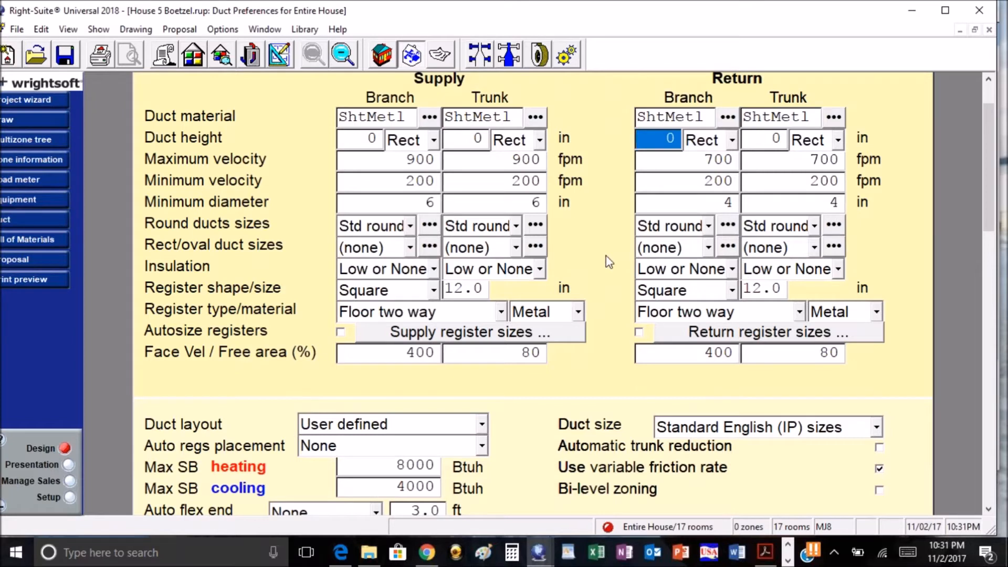
{"action": "mouse_move", "coordinate": [580, 242]}
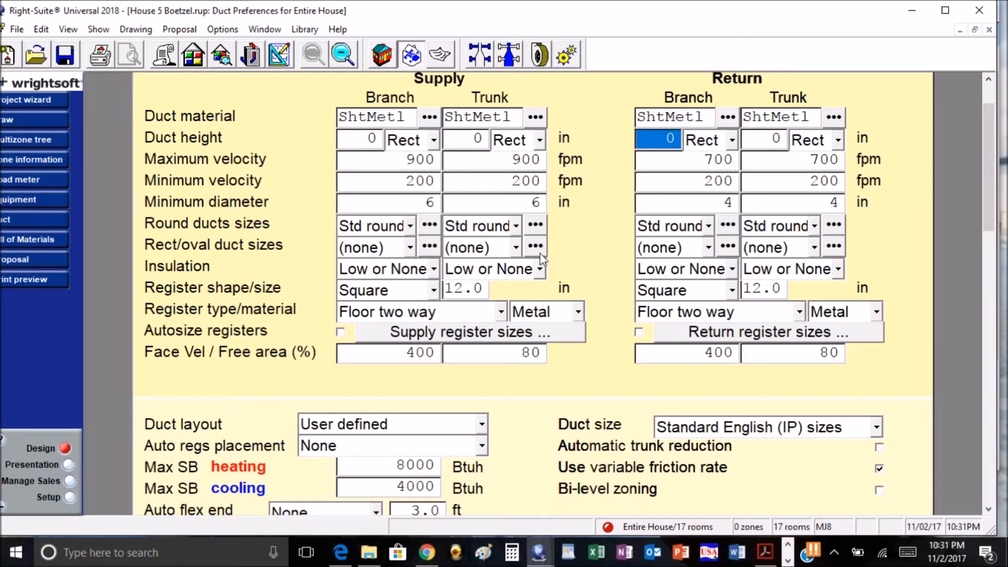
{"action": "mouse_move", "coordinate": [615, 317]}
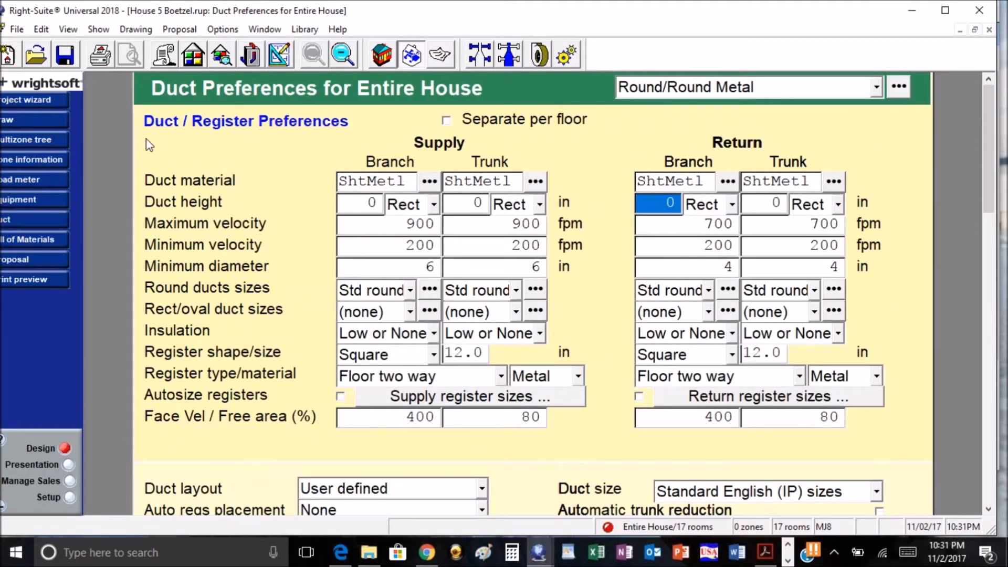
{"action": "mouse_move", "coordinate": [457, 129]}
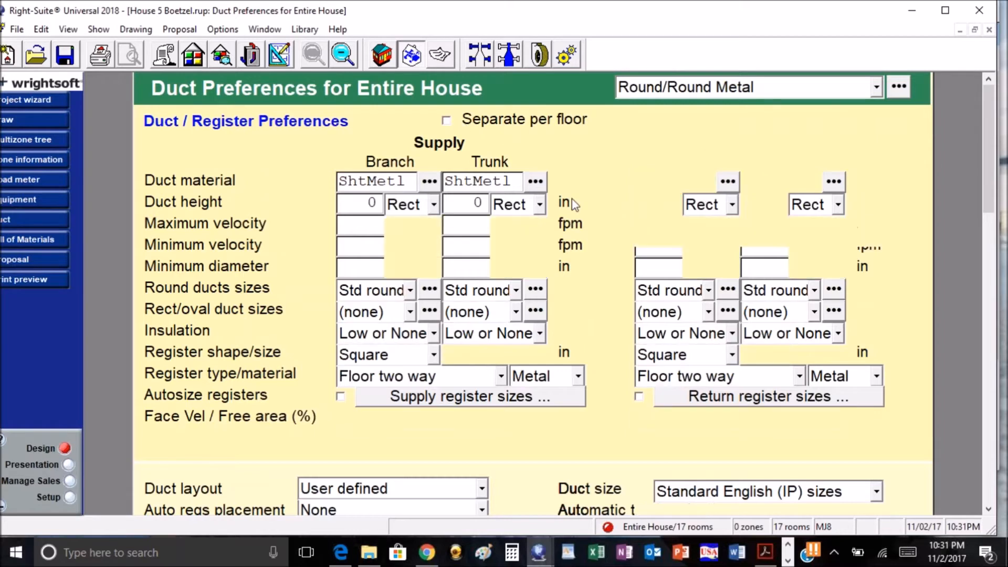
- Enable Separate per floor duct preferences, pick a floor, and return to the Right-Draw sheet
{"action": "left_click", "coordinate": [446, 119]}
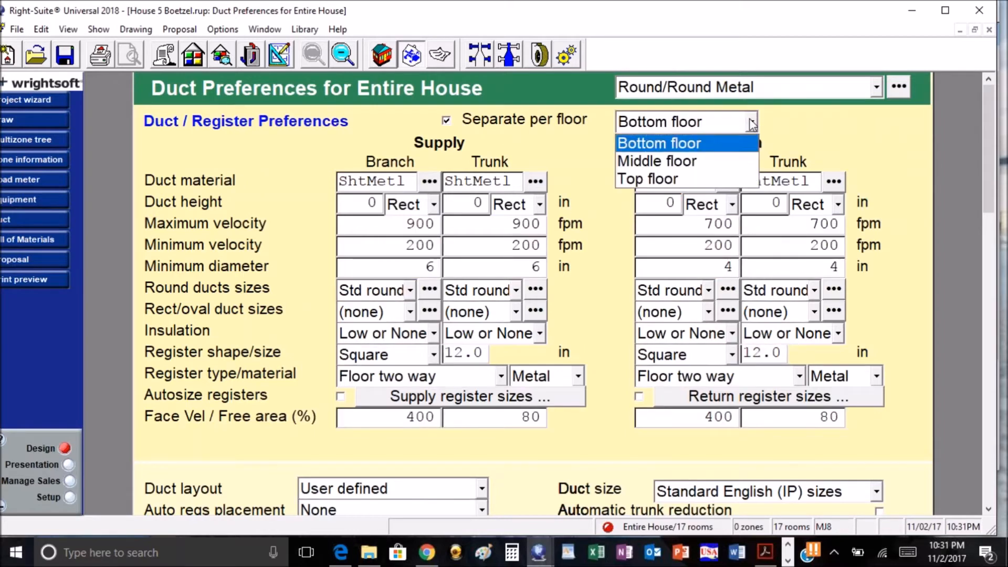
{"action": "mouse_move", "coordinate": [656, 161]}
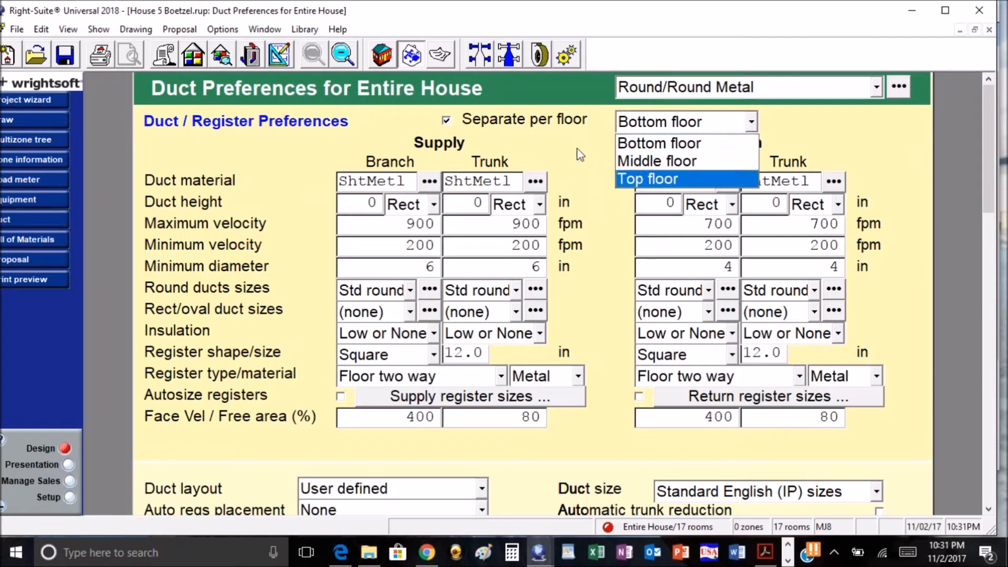
{"action": "left_click", "coordinate": [658, 121]}
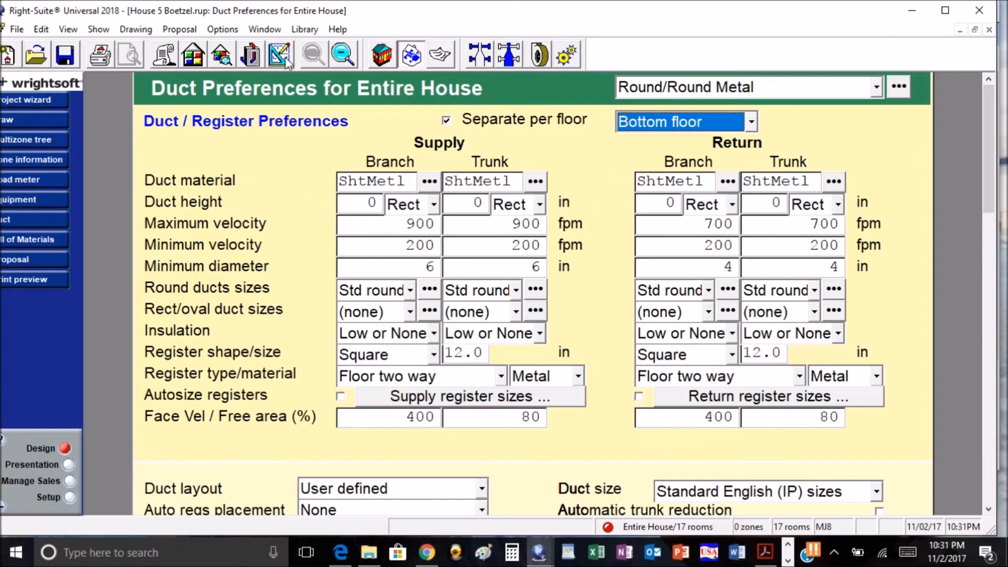
{"action": "left_click", "coordinate": [278, 54]}
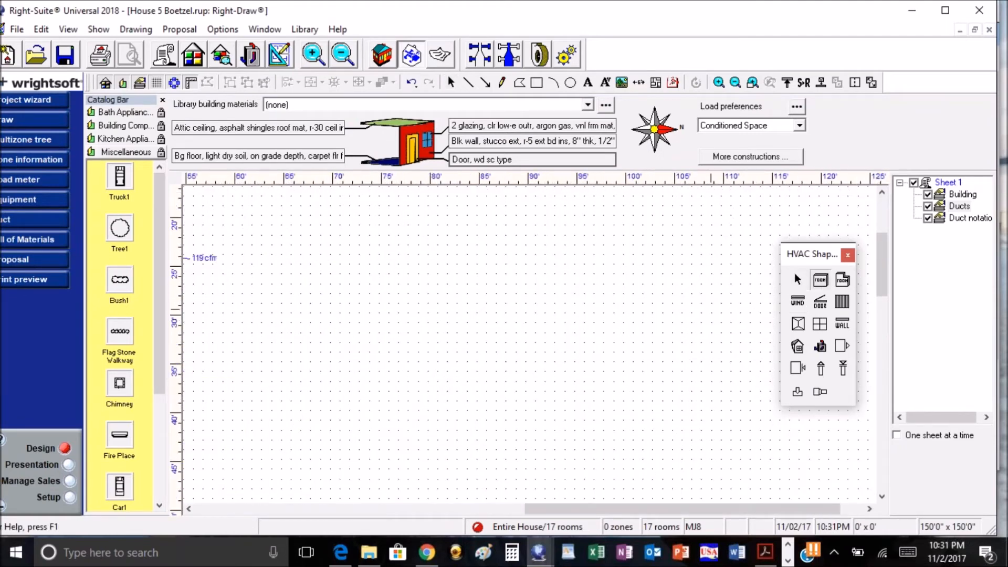
{"action": "mouse_move", "coordinate": [361, 235]}
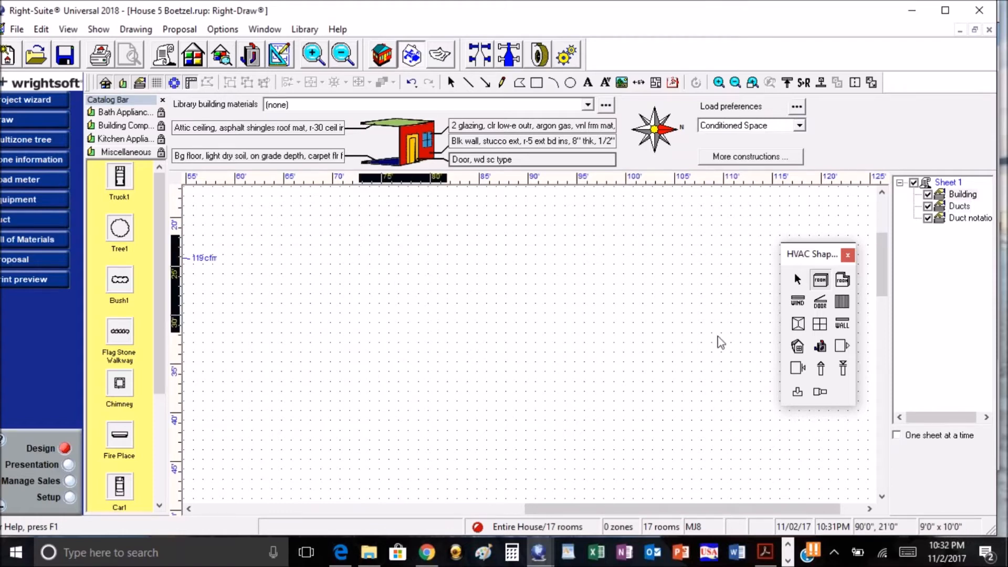
- Draw two adjoining 9' x 10' rooms, Room32 and Room33, and merge them into Room32
{"action": "left_click_drag", "start_coordinate": [356, 232], "coordinate": [449, 335]}
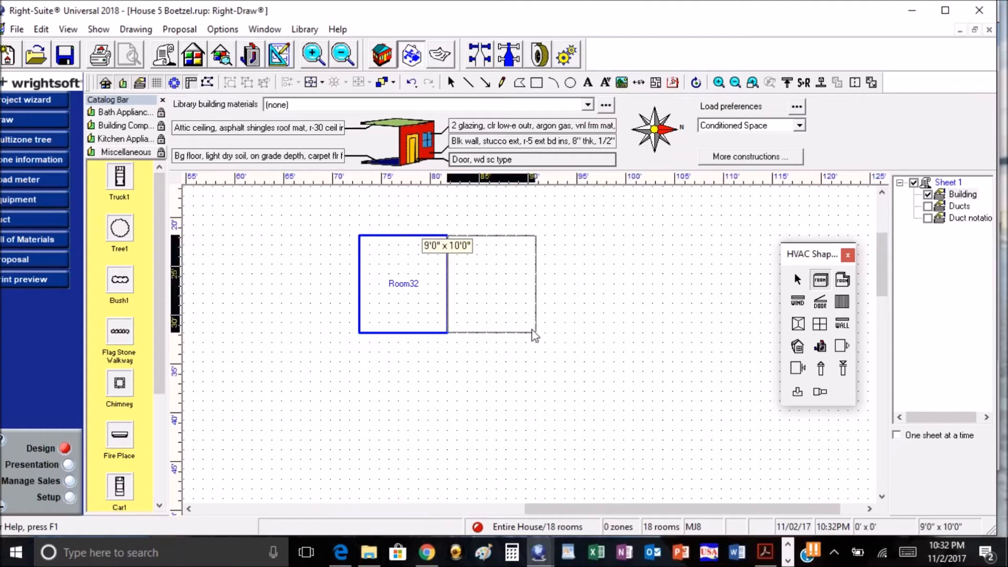
{"action": "left_click_drag", "start_coordinate": [450, 231], "coordinate": [536, 335]}
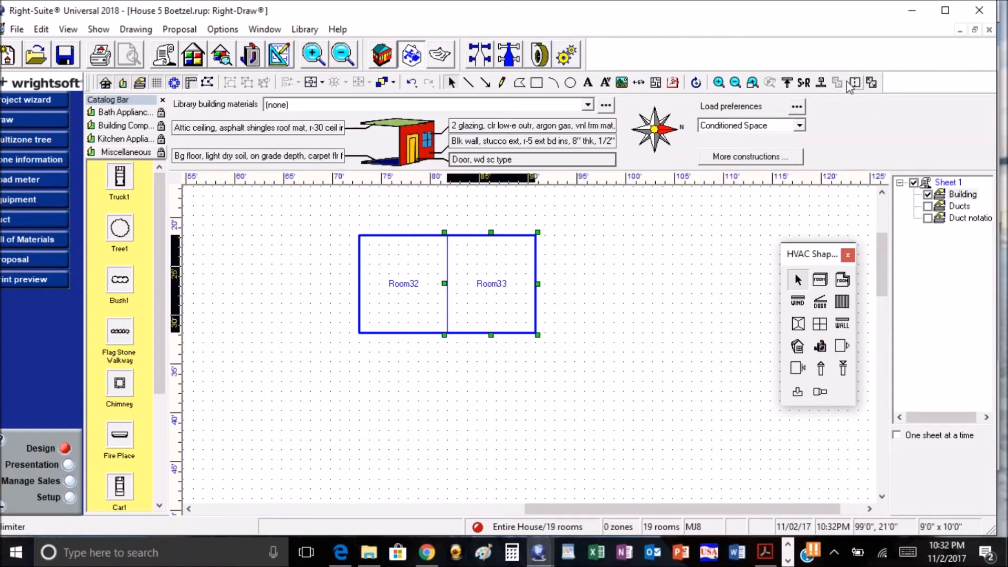
{"action": "left_click", "coordinate": [505, 374]}
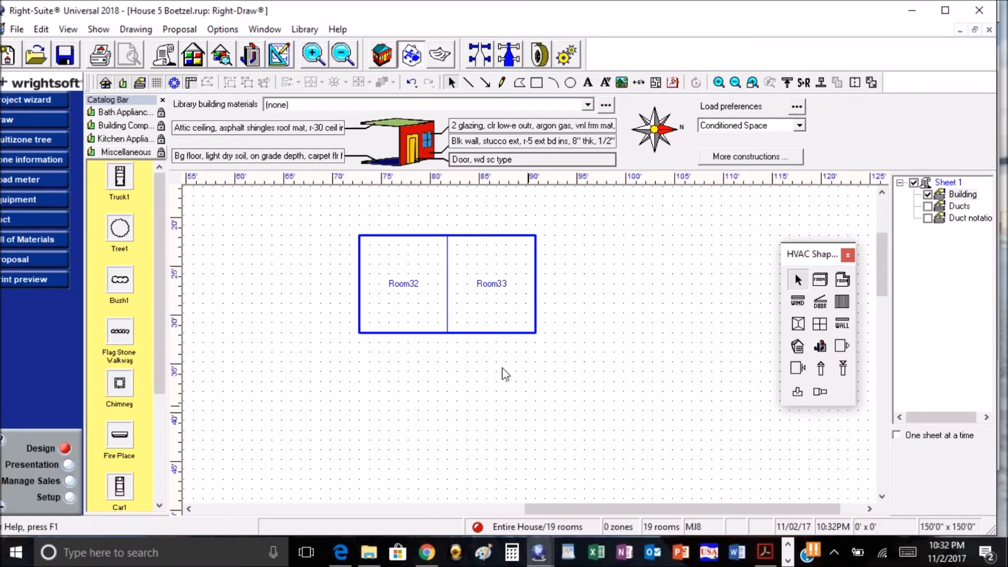
{"action": "left_click", "coordinate": [491, 283]}
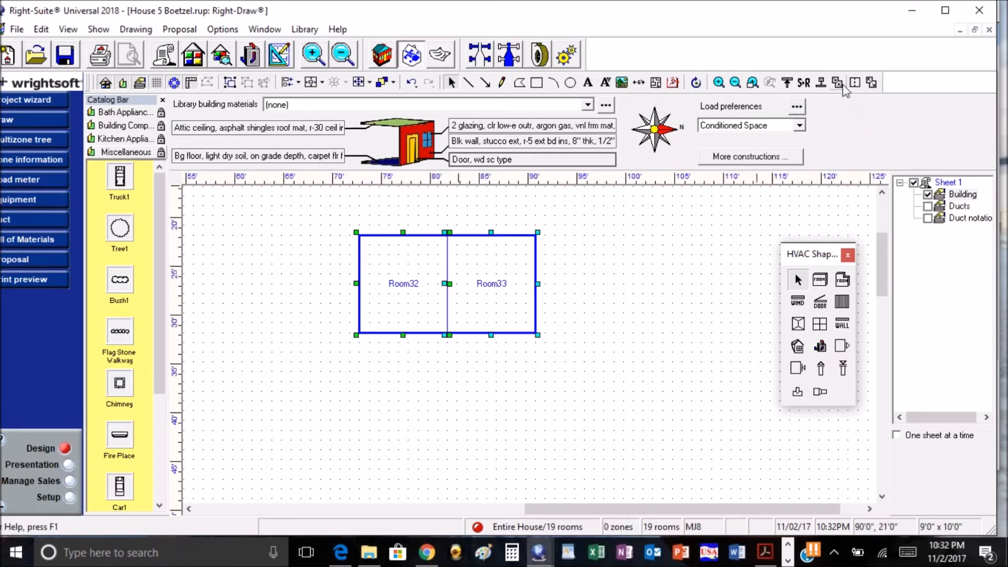
{"action": "mouse_move", "coordinate": [838, 83]}
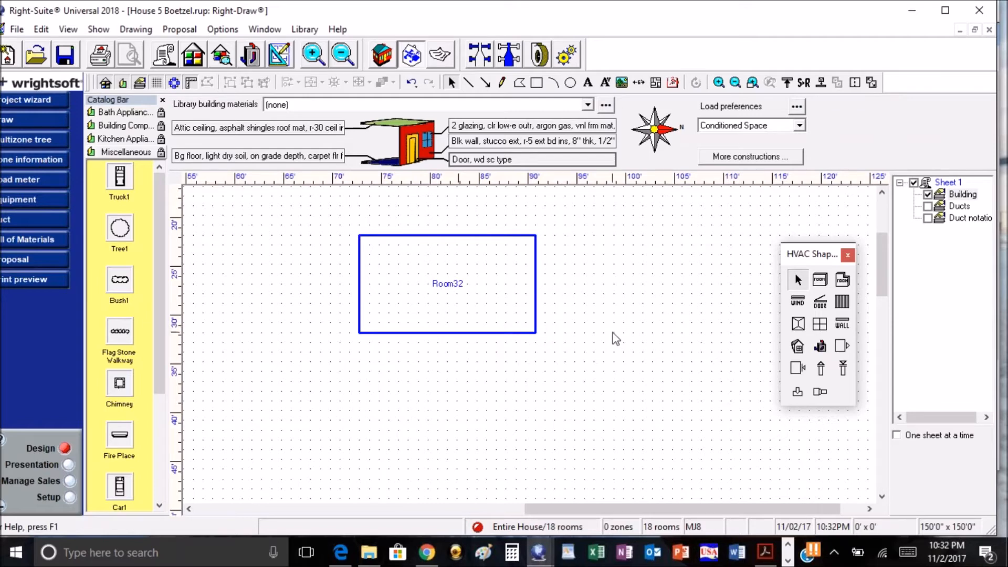
{"action": "mouse_move", "coordinate": [383, 330]}
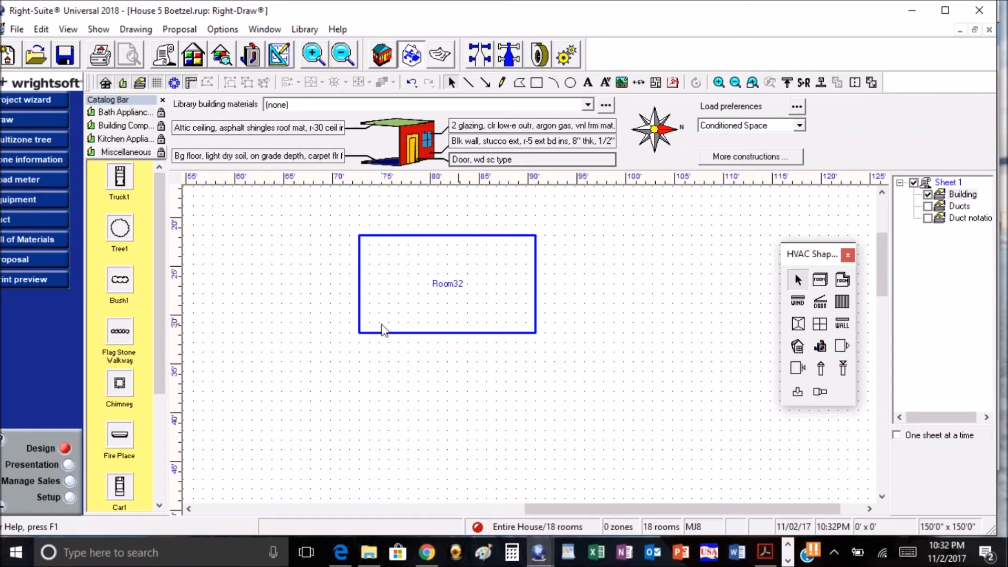
{"action": "left_click", "coordinate": [446, 283]}
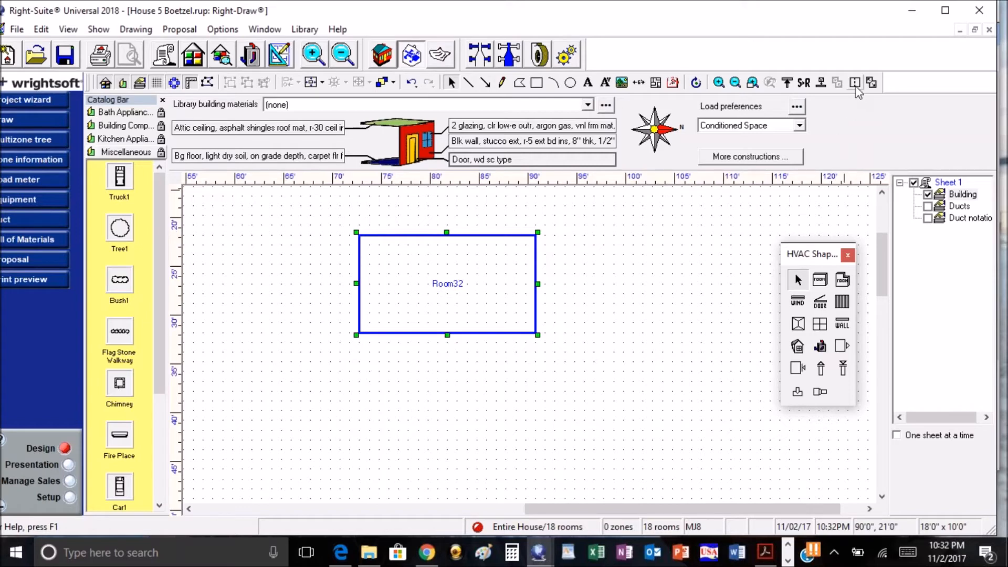
{"action": "mouse_move", "coordinate": [366, 245]}
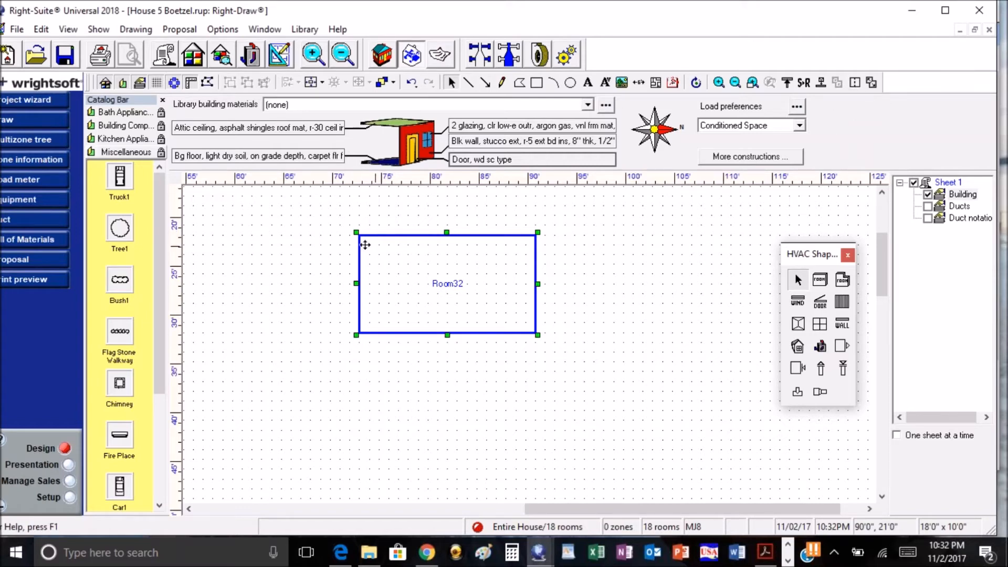
{"action": "mouse_move", "coordinate": [366, 218]}
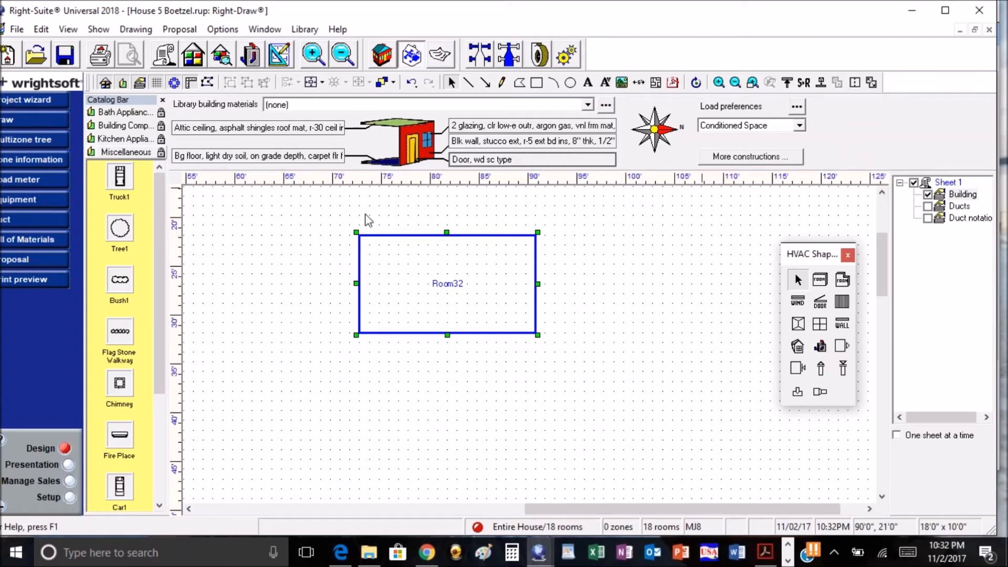
{"action": "mouse_move", "coordinate": [911, 139]}
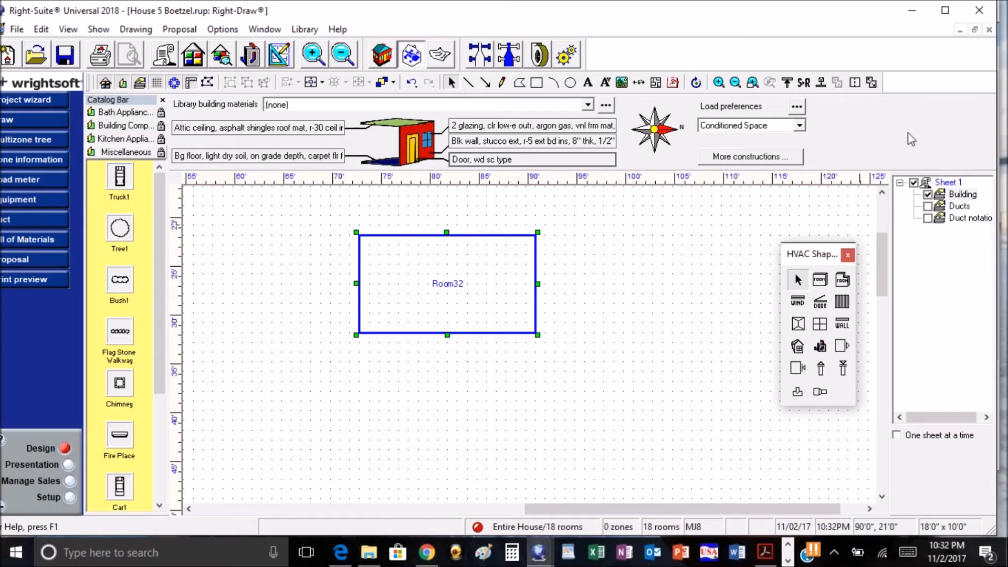
{"action": "mouse_move", "coordinate": [855, 82]}
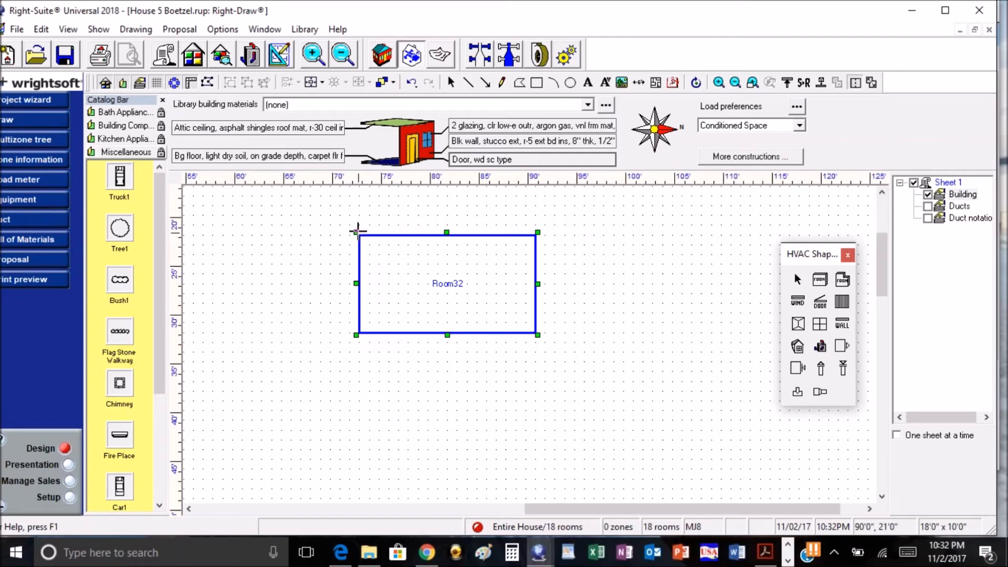
{"action": "mouse_move", "coordinate": [684, 292]}
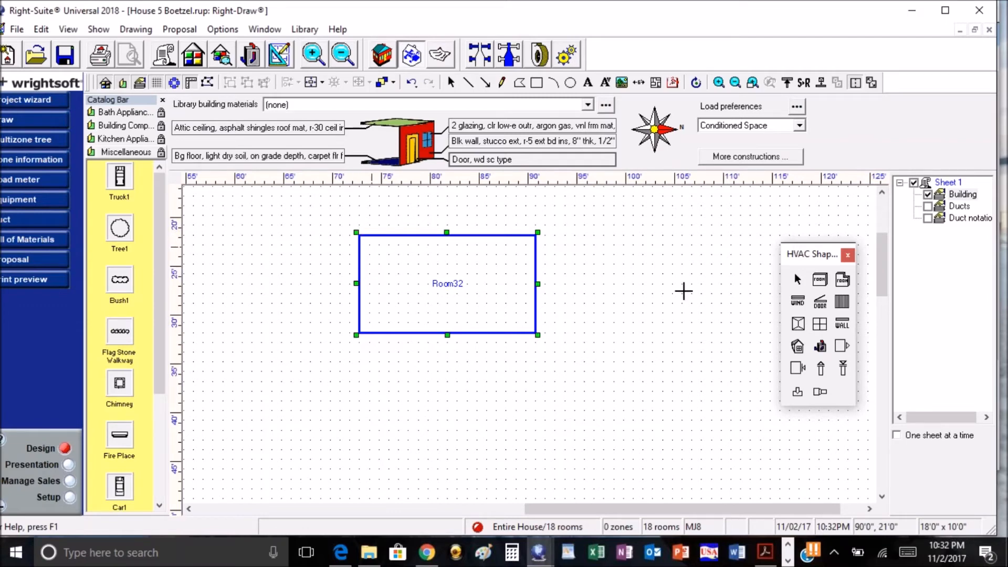
{"action": "mouse_move", "coordinate": [842, 280]}
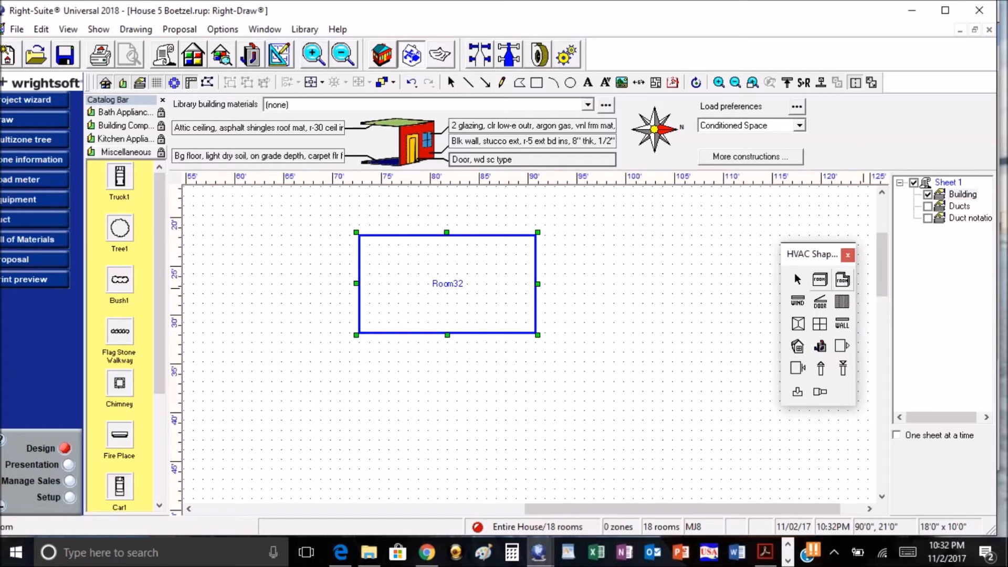
{"action": "mouse_move", "coordinate": [358, 232]}
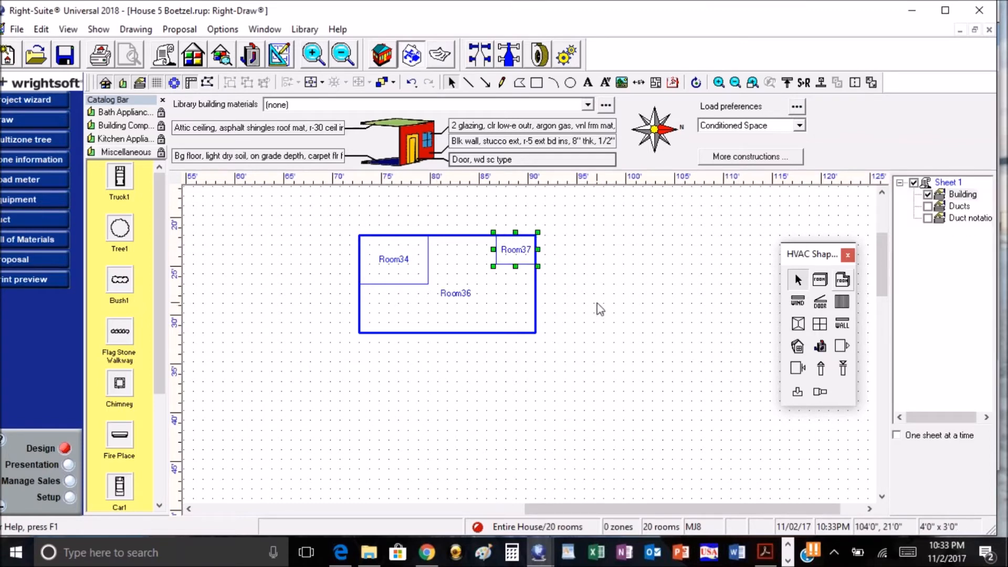
{"action": "mouse_move", "coordinate": [787, 440]}
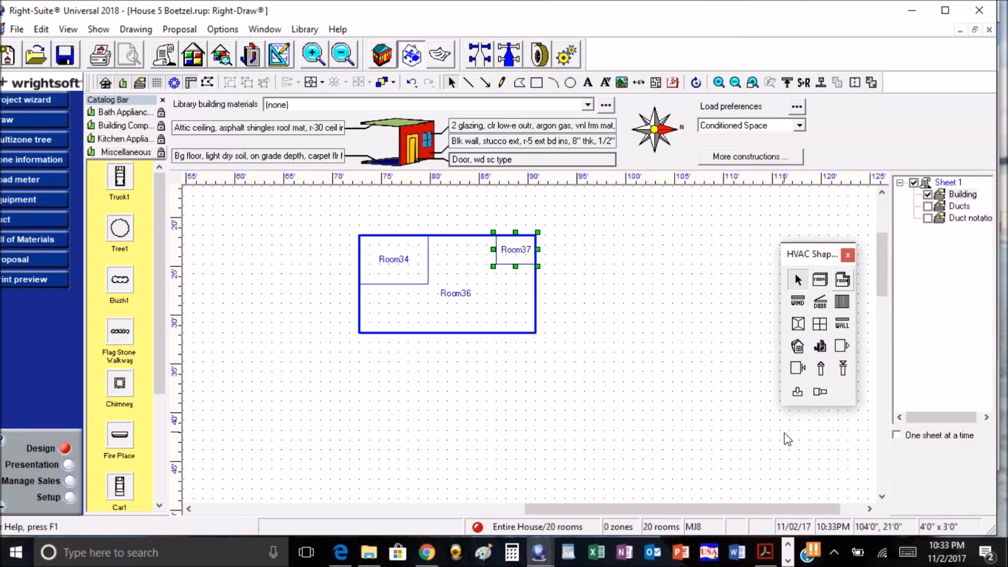
{"action": "mouse_move", "coordinate": [455, 345]}
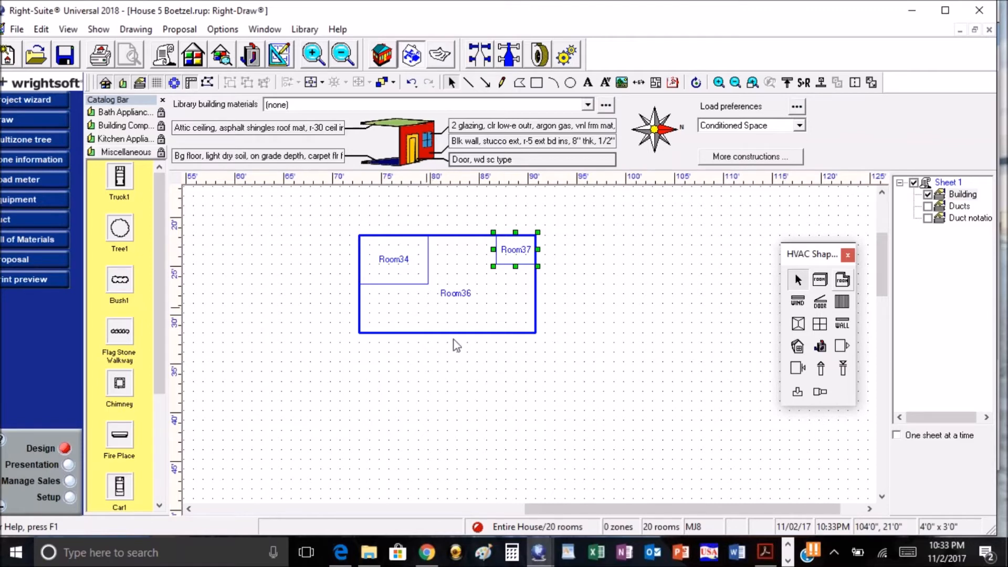
{"action": "mouse_move", "coordinate": [656, 316]}
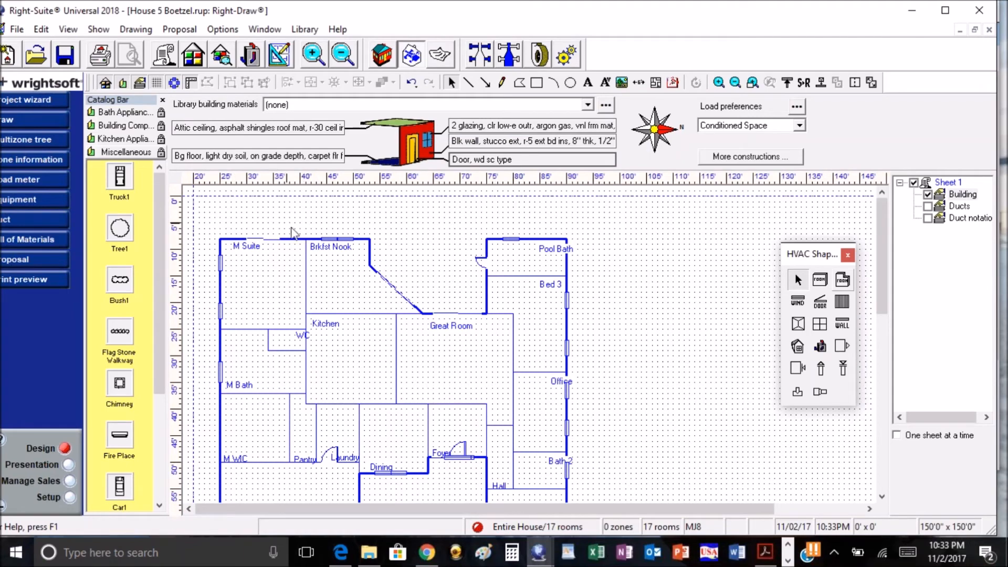
{"action": "mouse_move", "coordinate": [313, 254]}
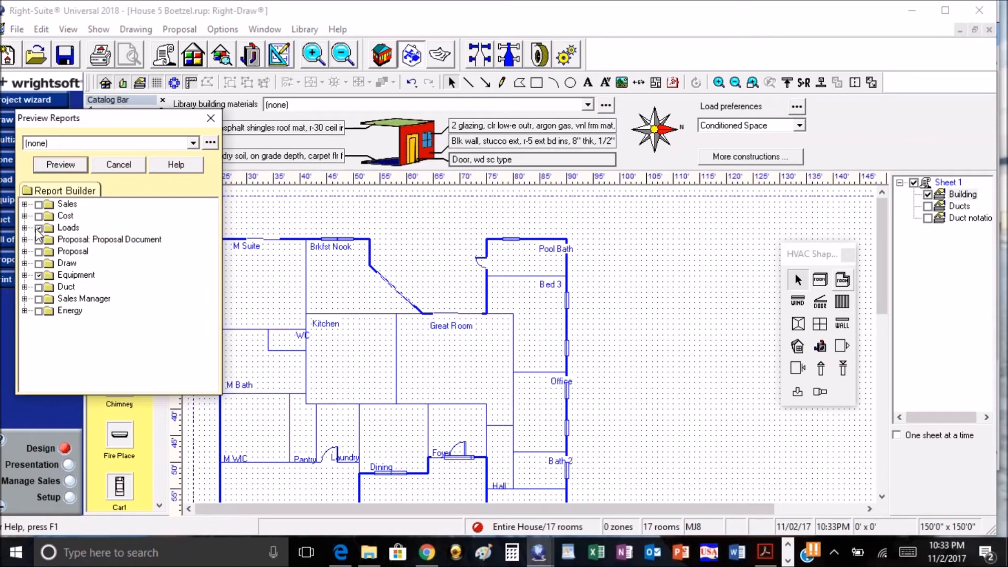
- Swap the Loads category for Duct and preview the duct multi-orientation report
{"action": "left_click", "coordinate": [75, 275]}
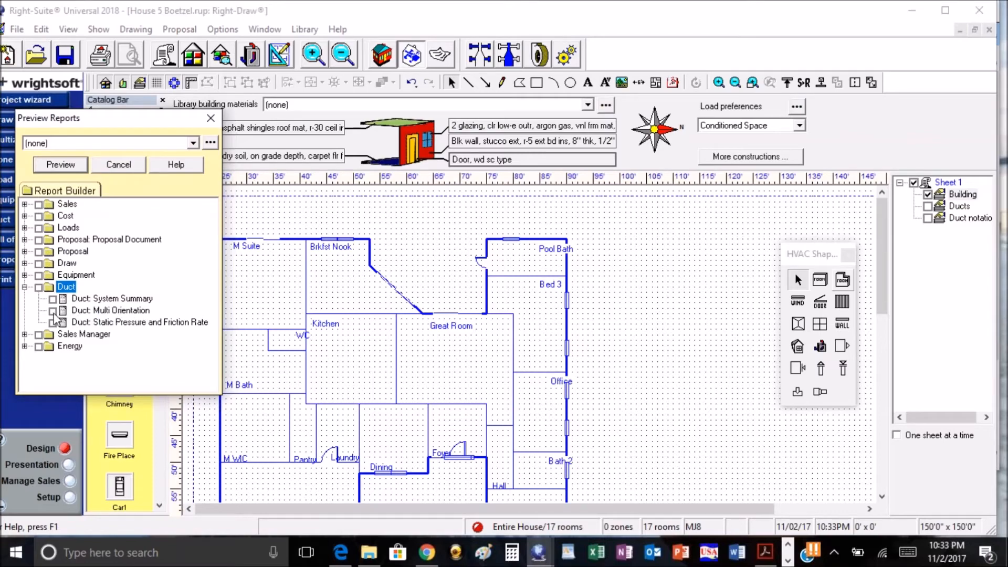
{"action": "left_click", "coordinate": [24, 286]}
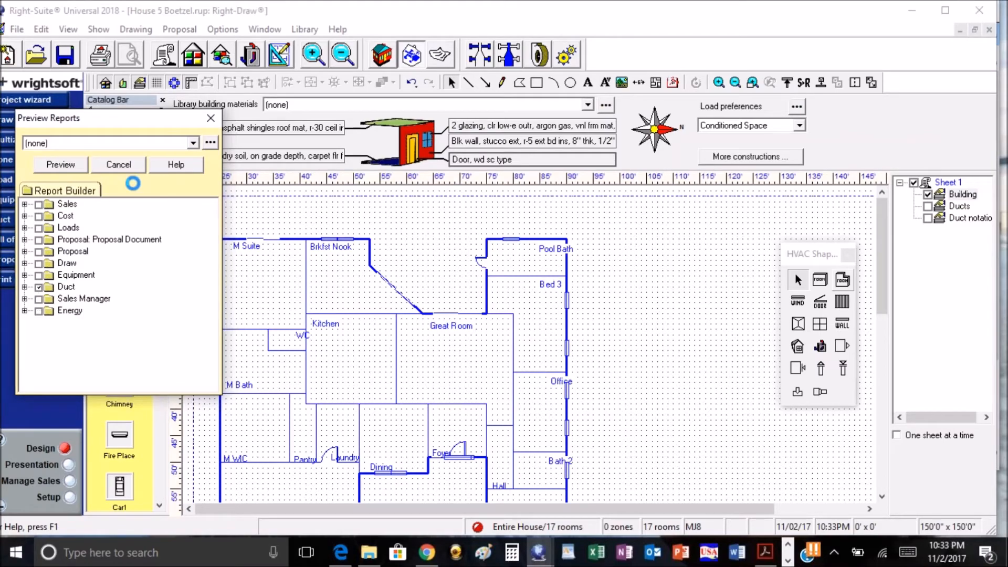
{"action": "left_click", "coordinate": [60, 164]}
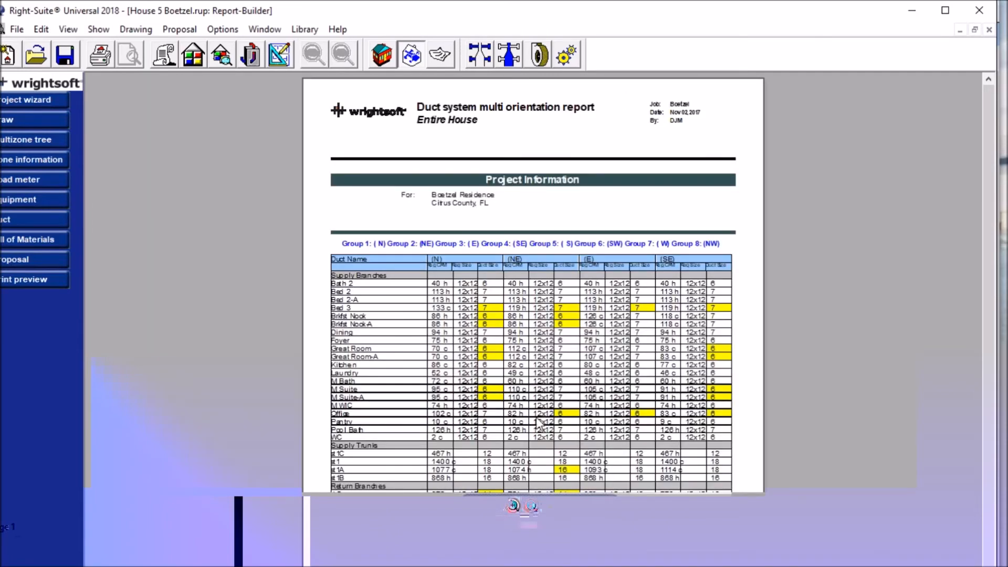
- Scroll through page 1 of the duct report, then go to page 2
{"action": "scroll", "scroll_direction": "down", "scroll_amount": 3}
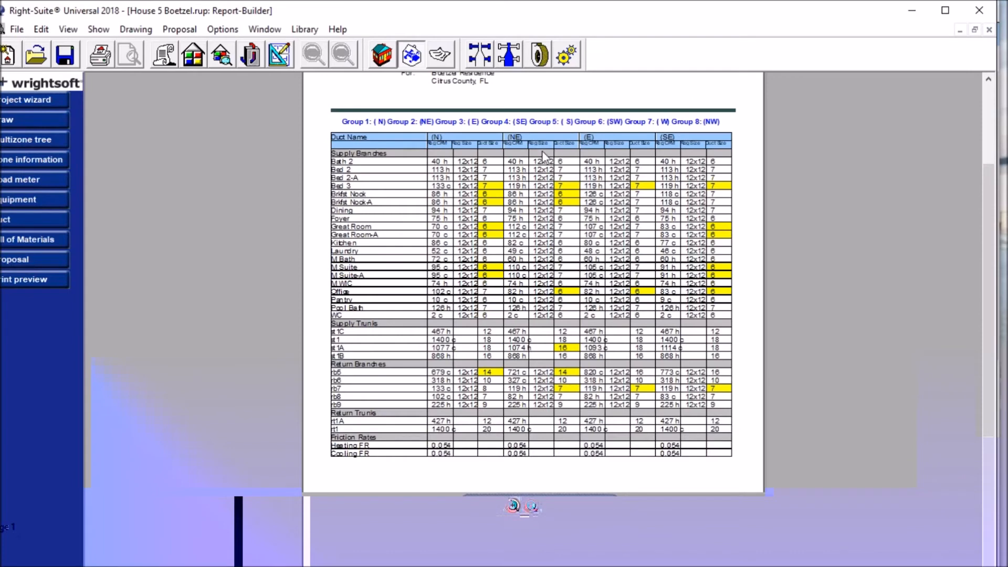
{"action": "mouse_move", "coordinate": [481, 310]}
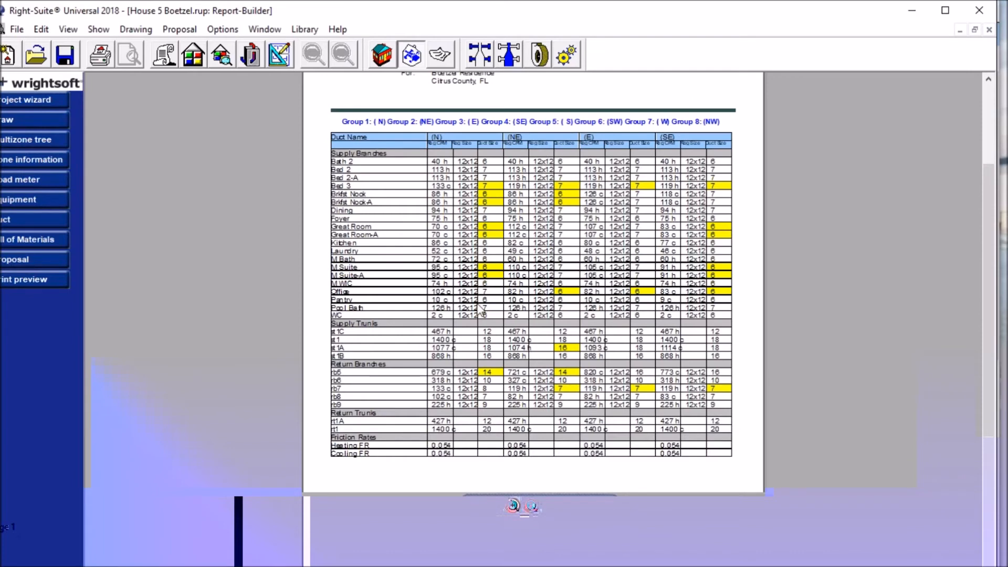
{"action": "mouse_move", "coordinate": [466, 170]}
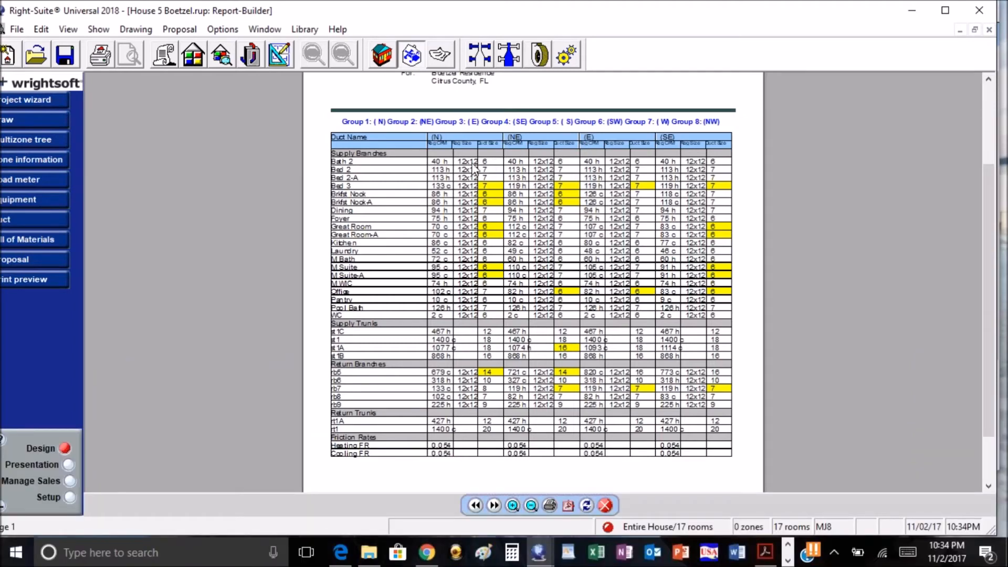
{"action": "mouse_move", "coordinate": [737, 174]}
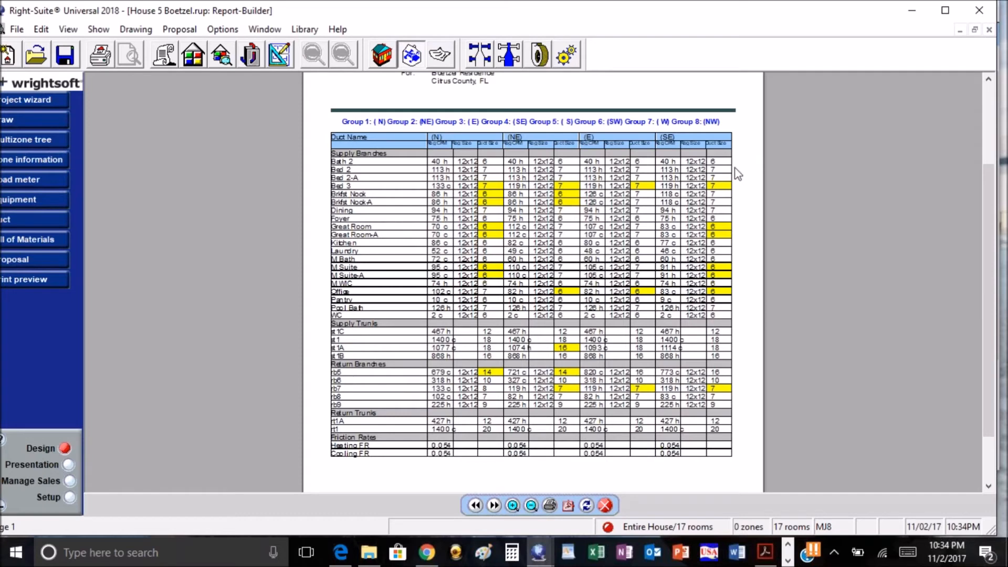
{"action": "mouse_move", "coordinate": [651, 195]}
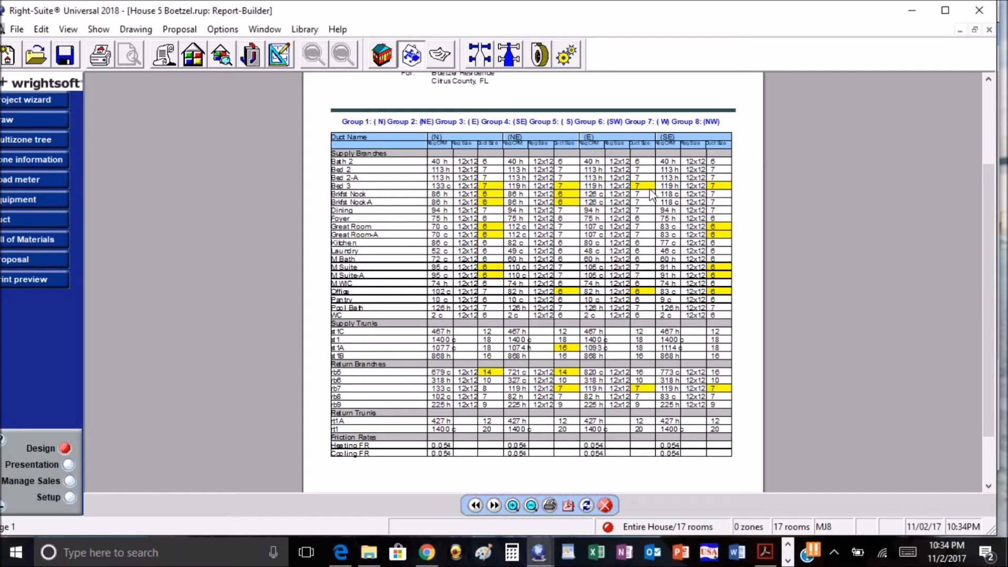
{"action": "mouse_move", "coordinate": [607, 204]}
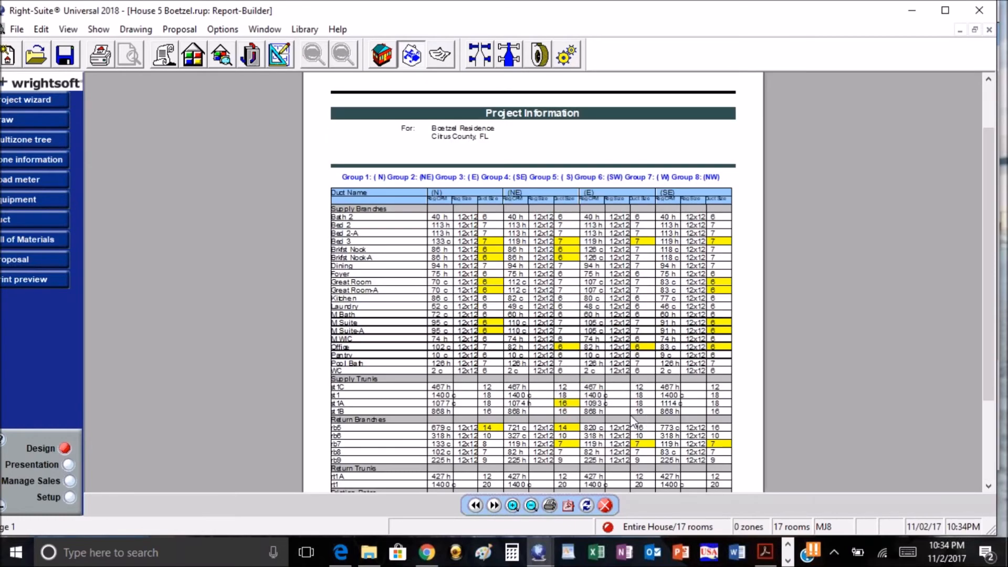
{"action": "scroll", "scroll_direction": "down", "scroll_amount": 3}
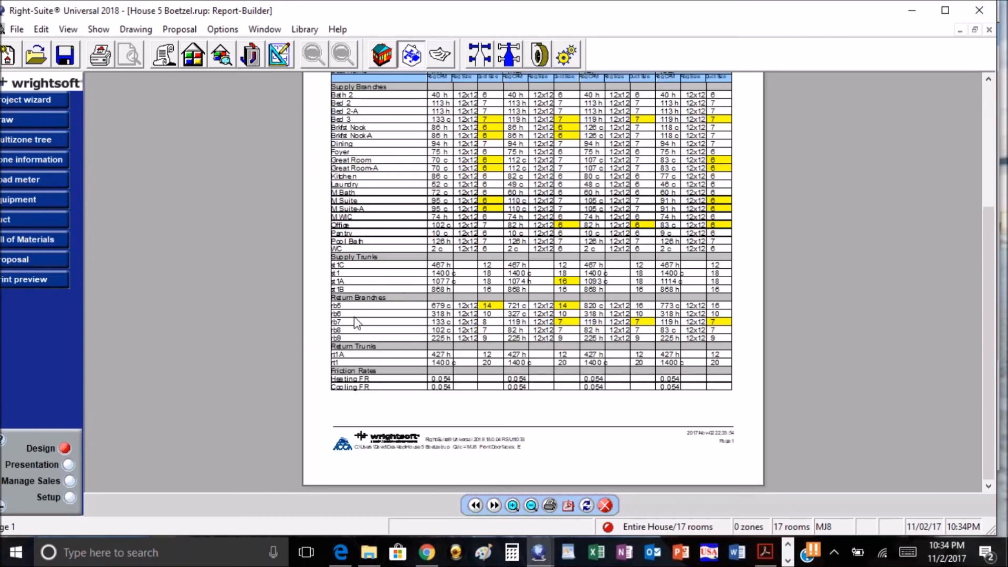
{"action": "mouse_move", "coordinate": [450, 478]}
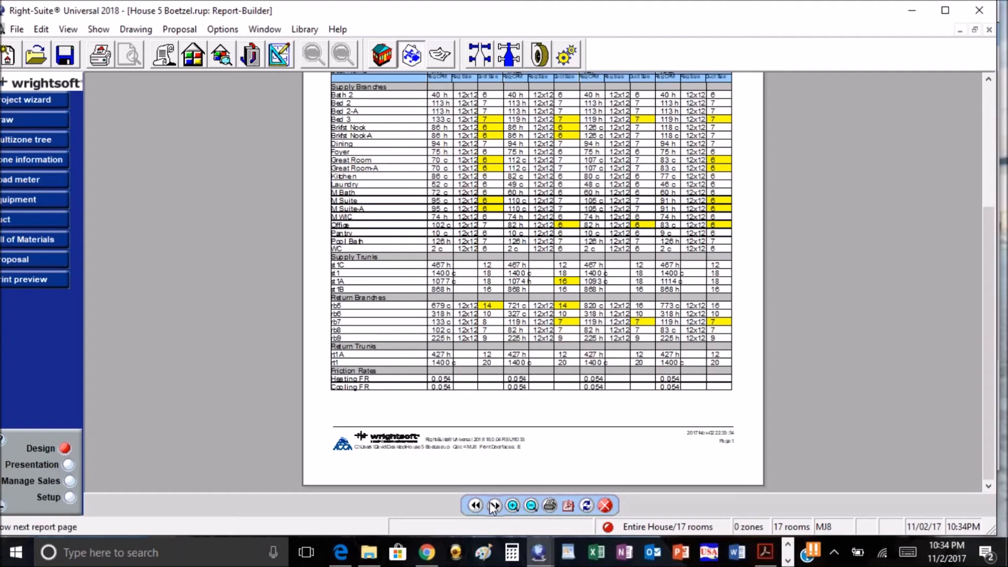
{"action": "left_click", "coordinate": [494, 505]}
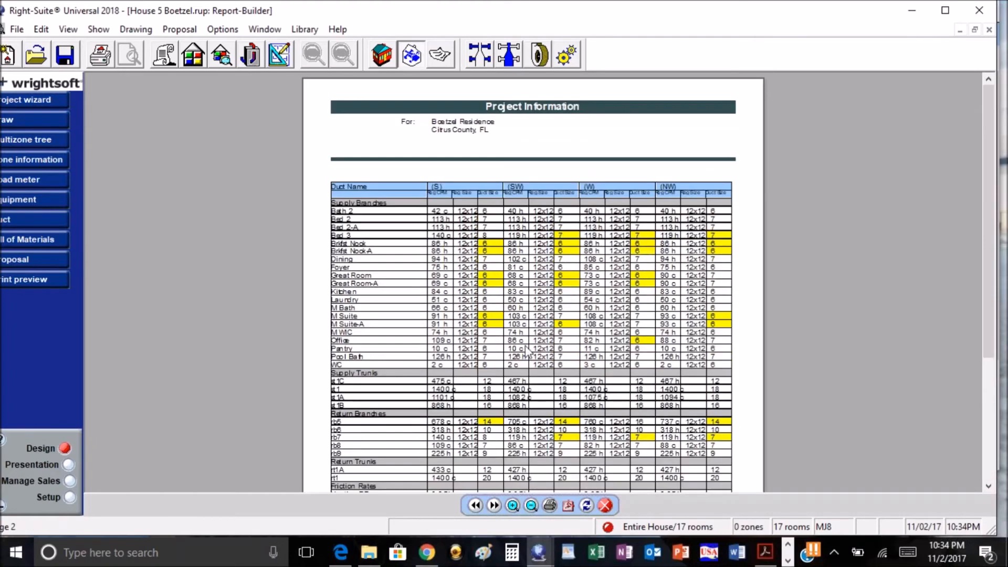
{"action": "mouse_move", "coordinate": [645, 292]}
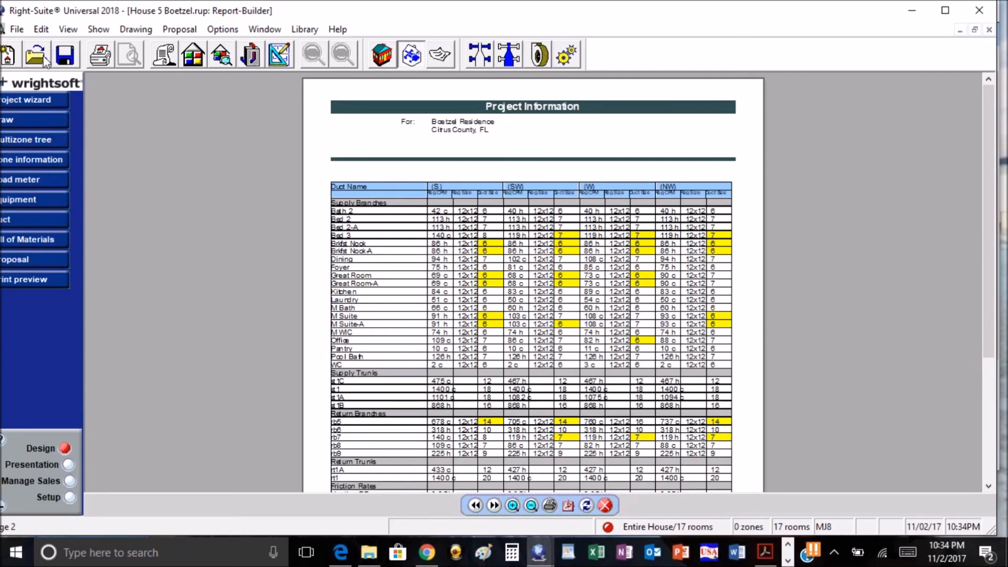
- Cancel the Print dialog, add the Loads category, and preview Loads and Duct reports
{"action": "left_click", "coordinate": [37, 54]}
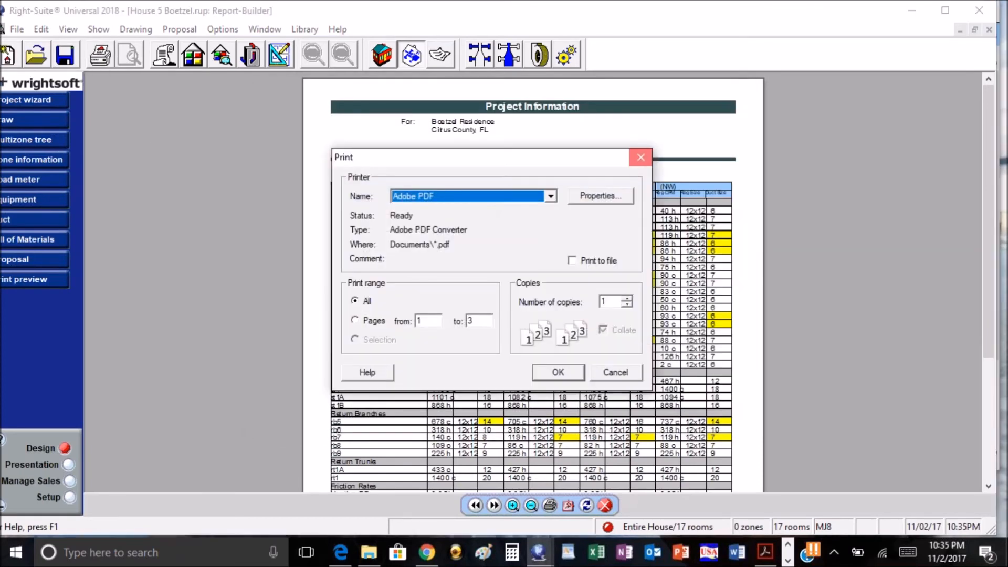
{"action": "left_click", "coordinate": [614, 372]}
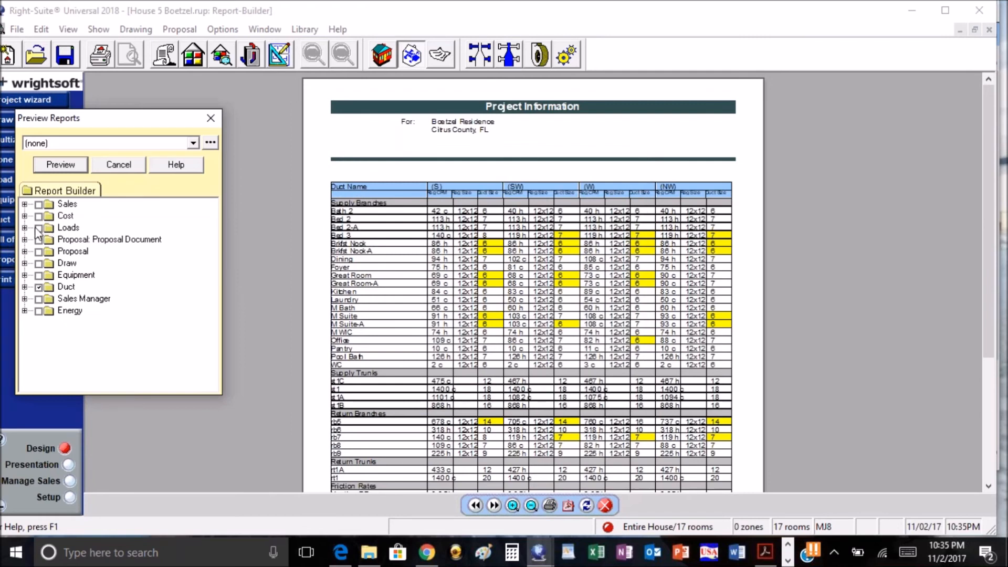
{"action": "left_click", "coordinate": [25, 227]}
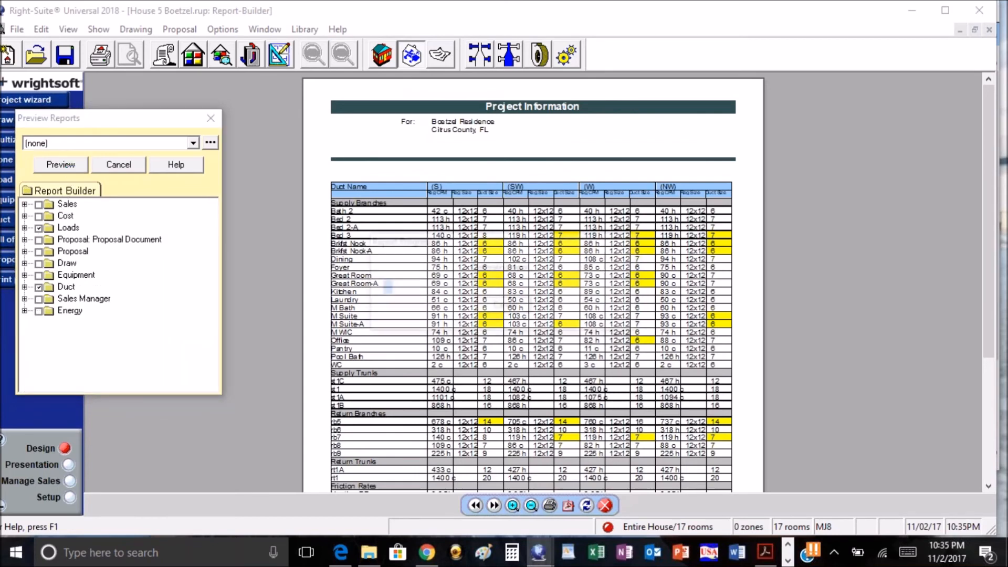
{"action": "left_click", "coordinate": [59, 164]}
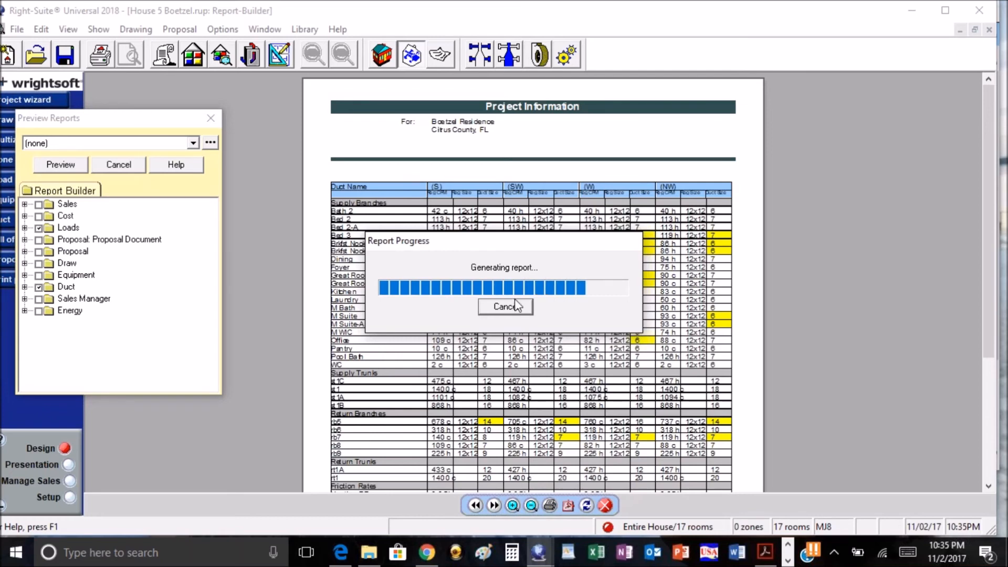
{"action": "mouse_move", "coordinate": [519, 295]}
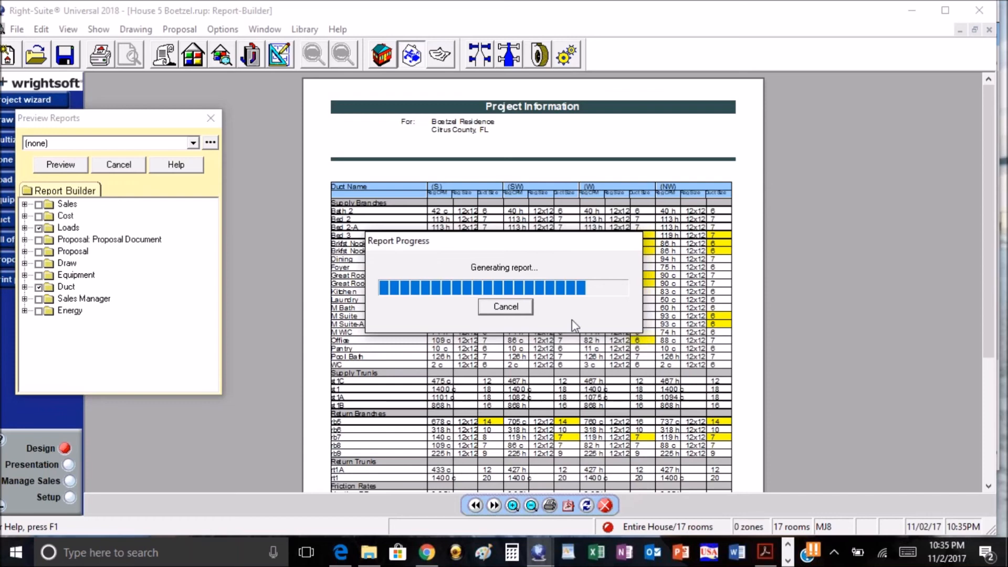
{"action": "mouse_move", "coordinate": [573, 331]}
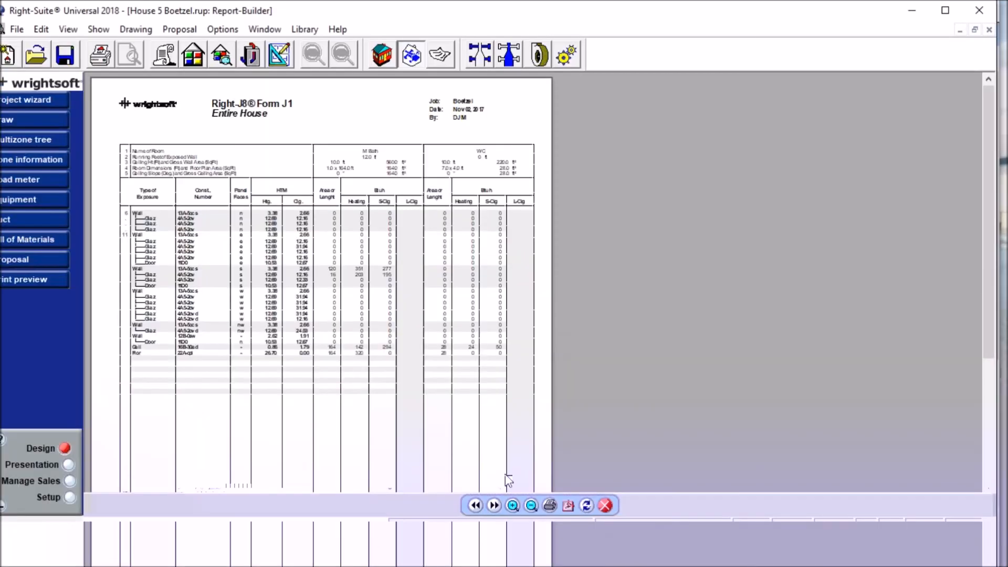
- Zoom in on the preview and page forward to page 10, J1 Form Worksheet A
{"action": "left_click", "coordinate": [512, 505]}
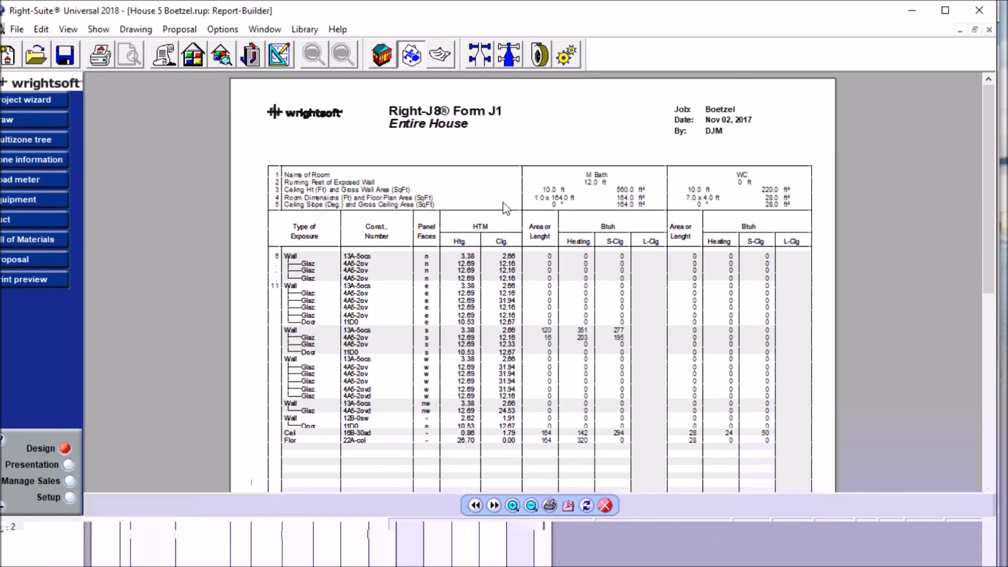
{"action": "mouse_move", "coordinate": [521, 160]}
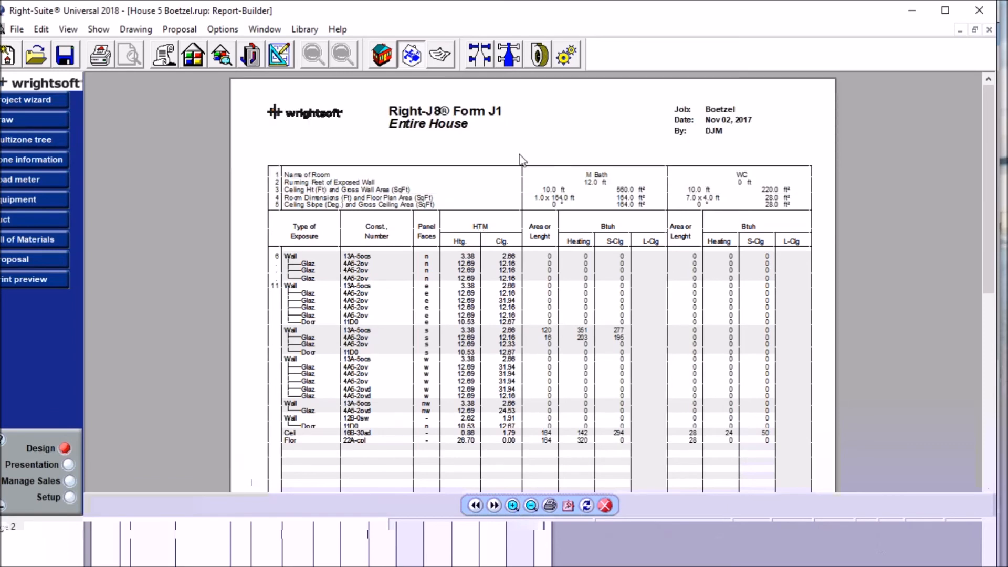
{"action": "scroll", "scroll_direction": "down", "scroll_amount": 3}
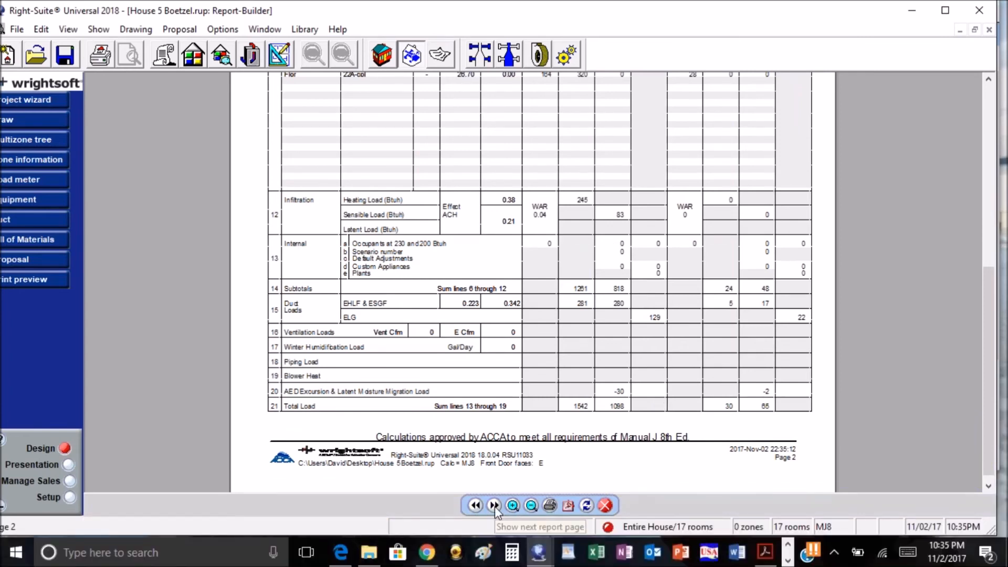
{"action": "left_click", "coordinate": [493, 505]}
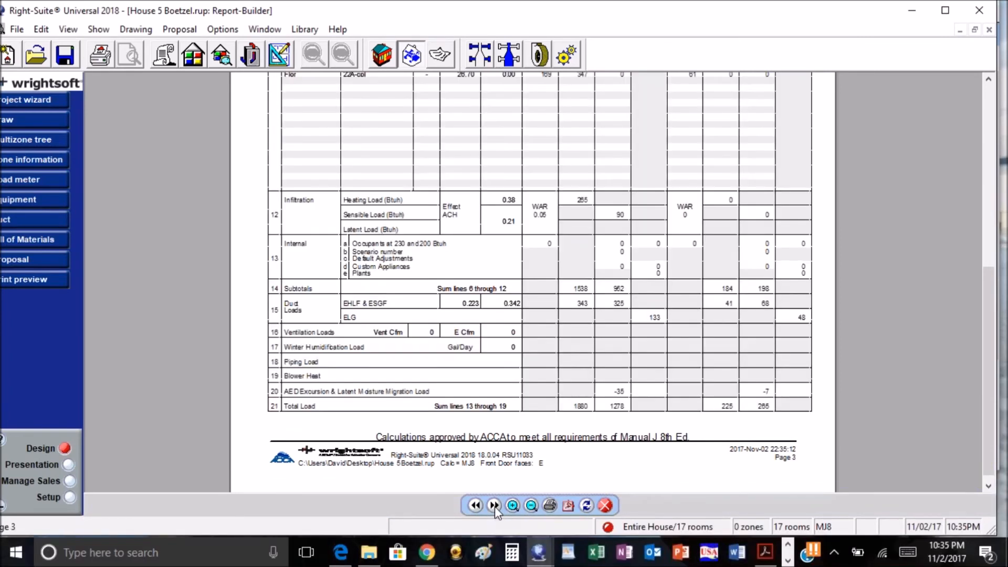
{"action": "left_click", "coordinate": [493, 505]}
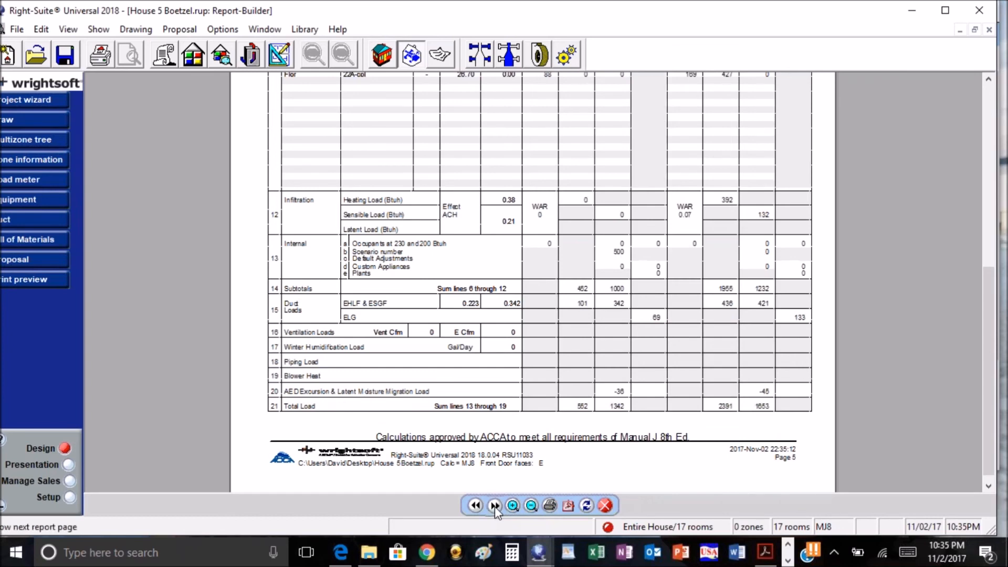
{"action": "left_click", "coordinate": [493, 505]}
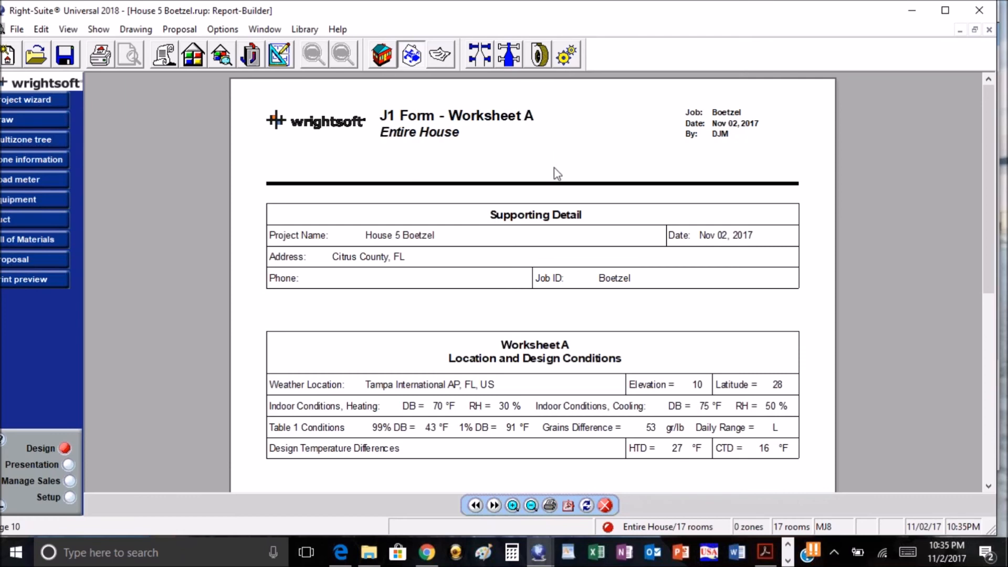
{"action": "scroll", "scroll_direction": "down", "scroll_amount": 3}
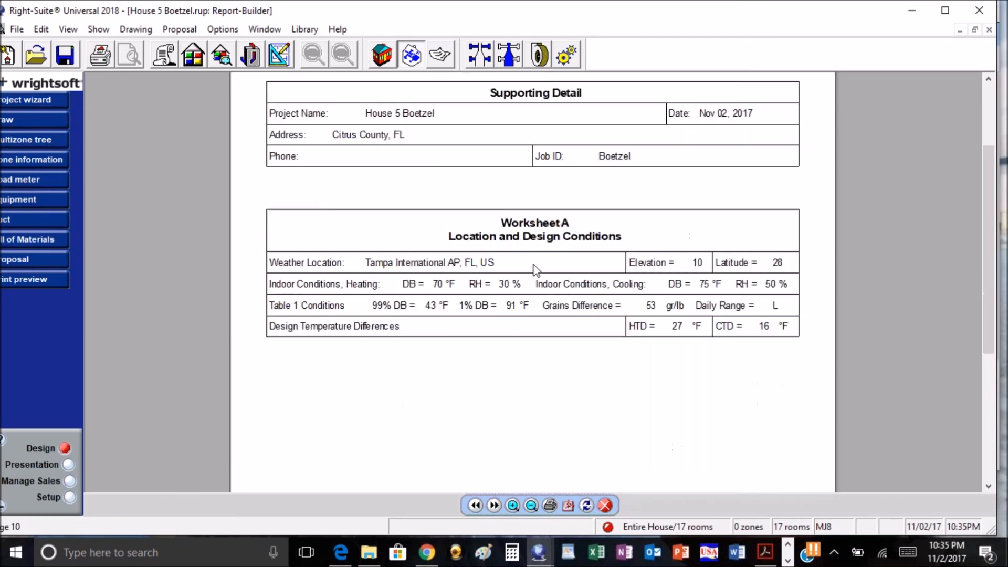
{"action": "mouse_move", "coordinate": [632, 249]}
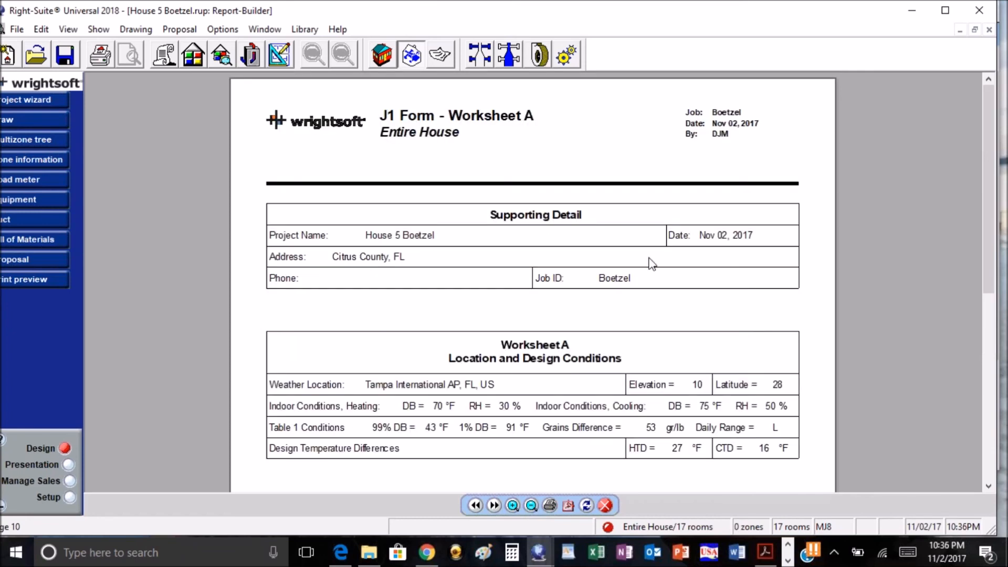
{"action": "scroll", "scroll_direction": "down", "scroll_amount": 3}
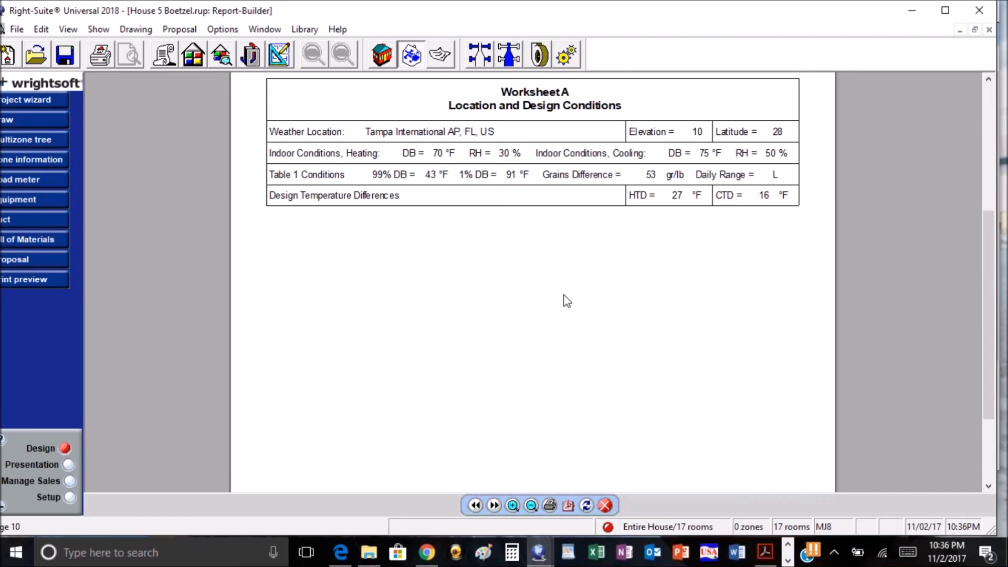
{"action": "mouse_move", "coordinate": [565, 303]}
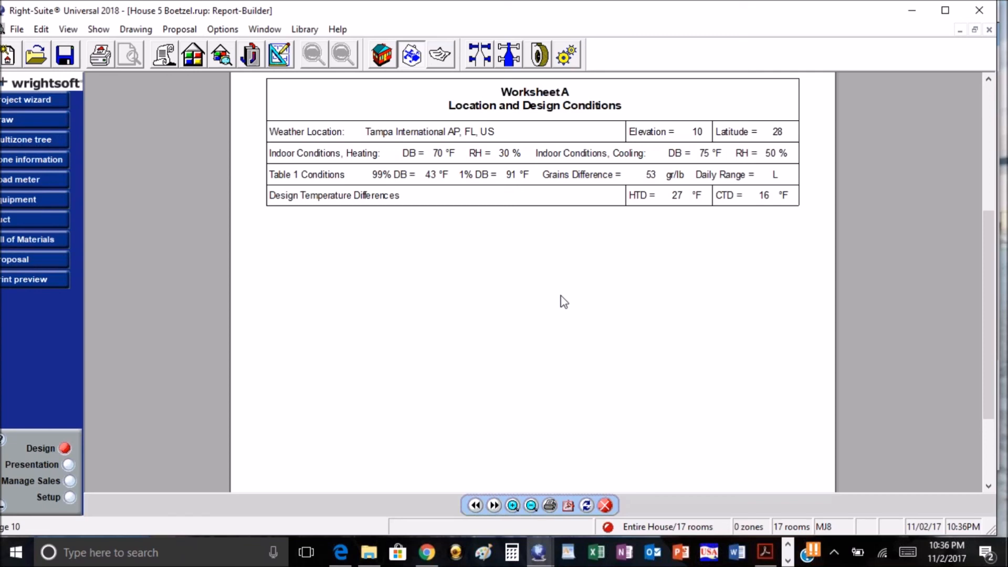
{"action": "mouse_move", "coordinate": [349, 276]}
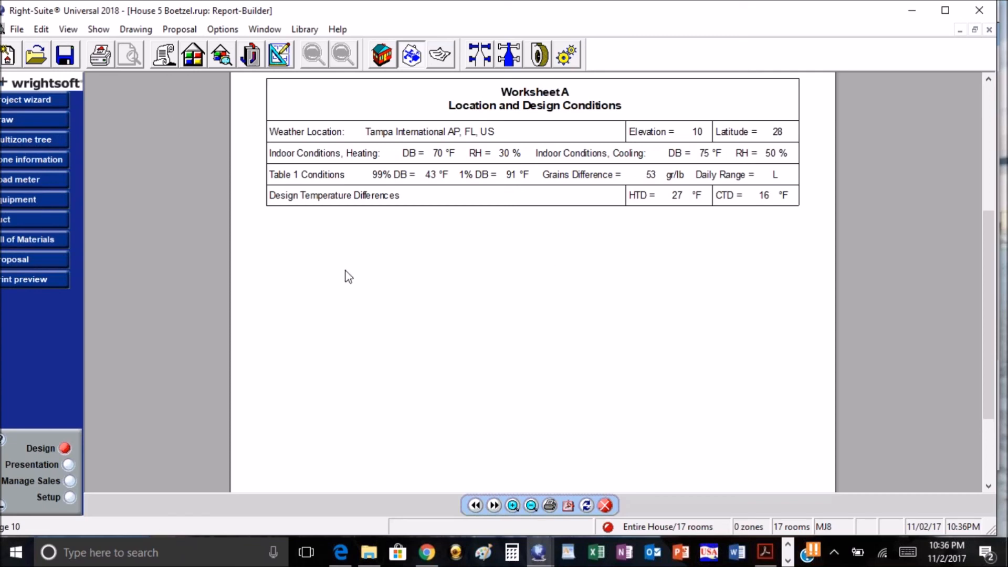
{"action": "mouse_move", "coordinate": [198, 261]}
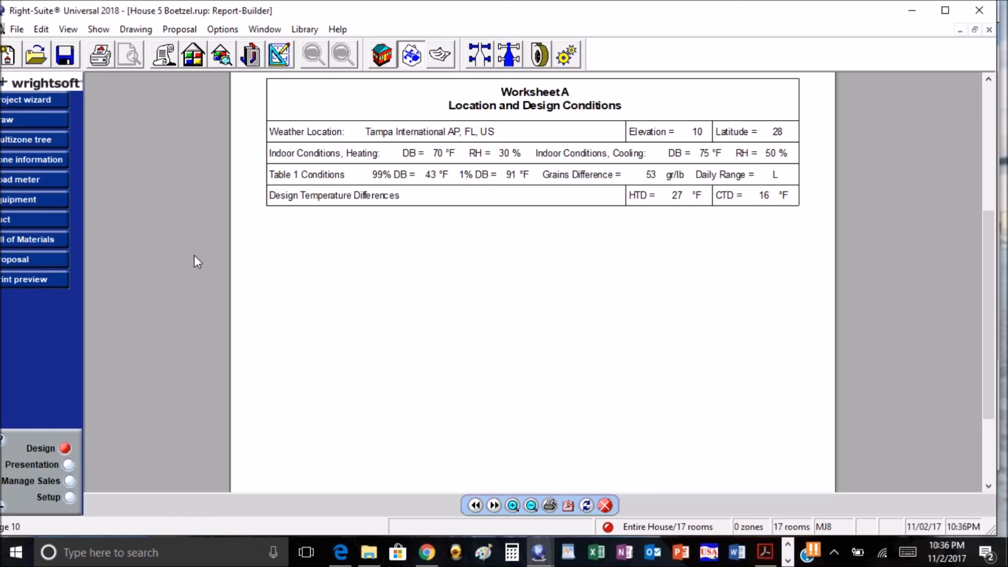